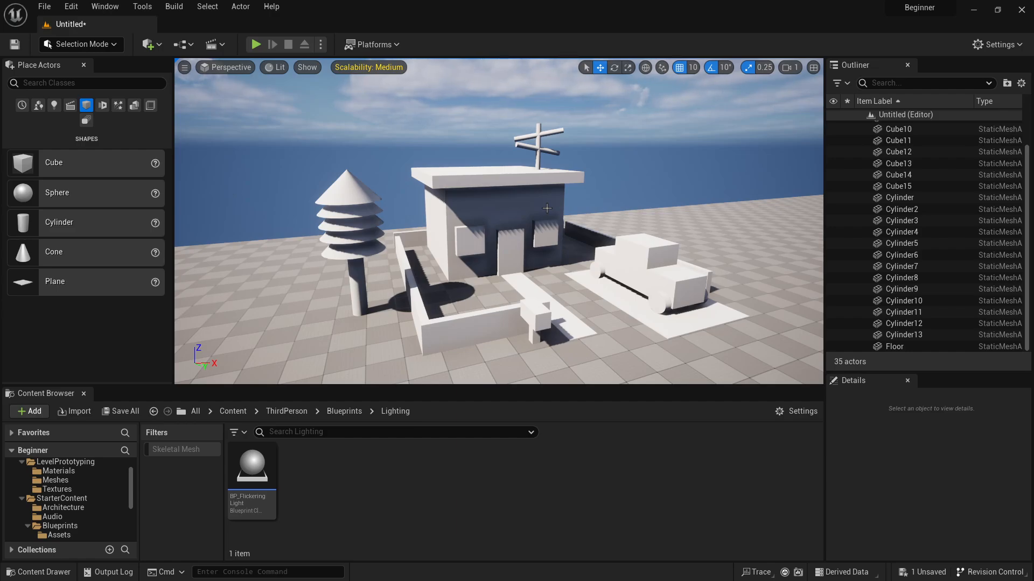
{"action": "mouse_move", "coordinate": [525, 205]}
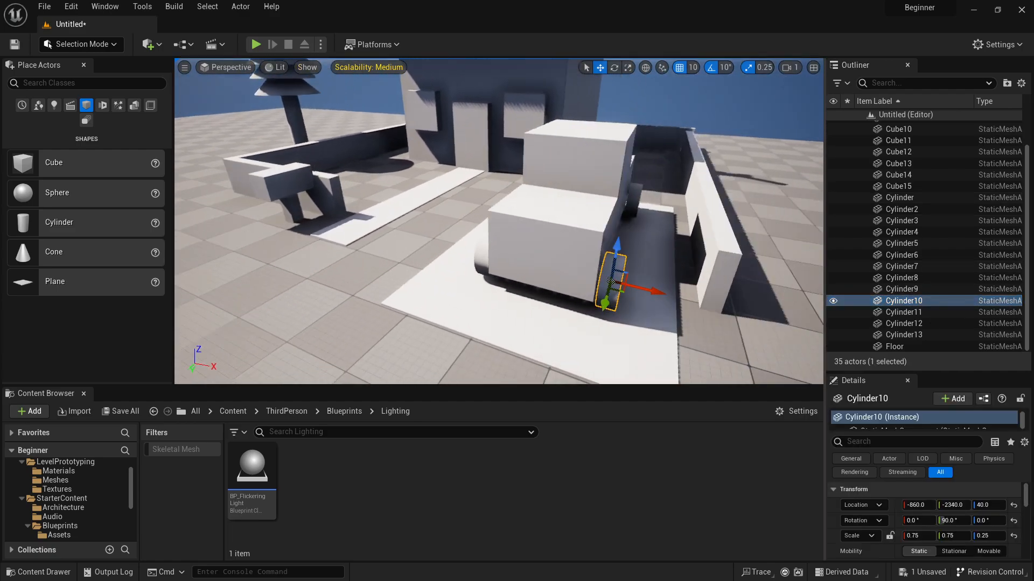
Search the Outliner for 'door', clear the filter, and expand the NeighborsHouse folder.
{"action": "left_click", "coordinate": [898, 175]}
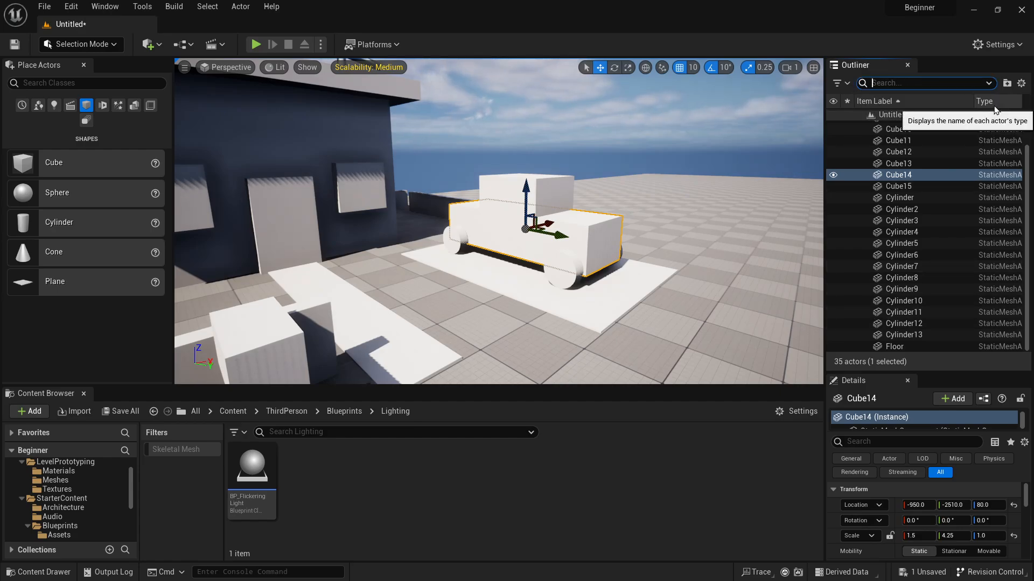
{"action": "type", "text": "door"}
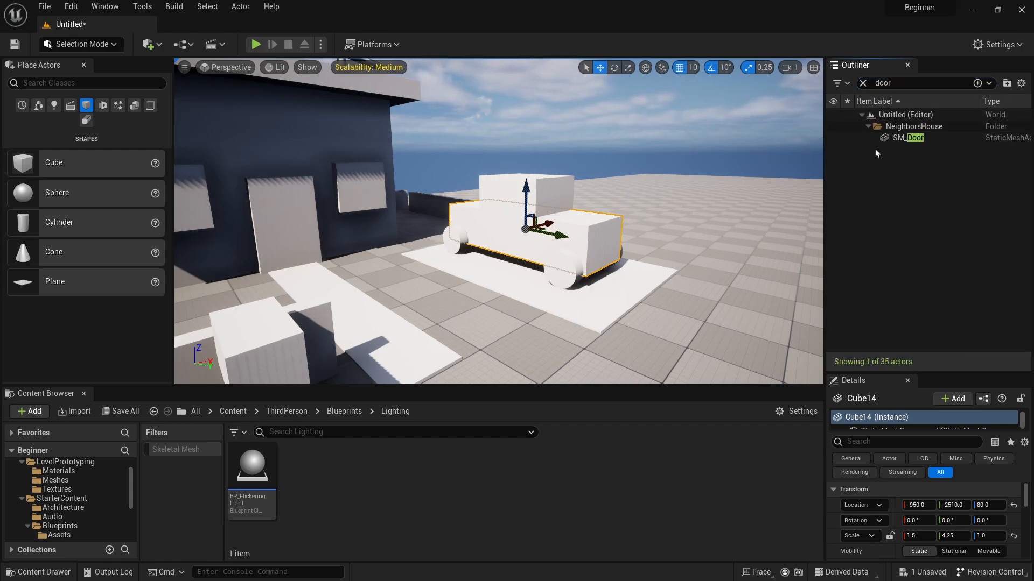
{"action": "left_click", "coordinate": [861, 83]}
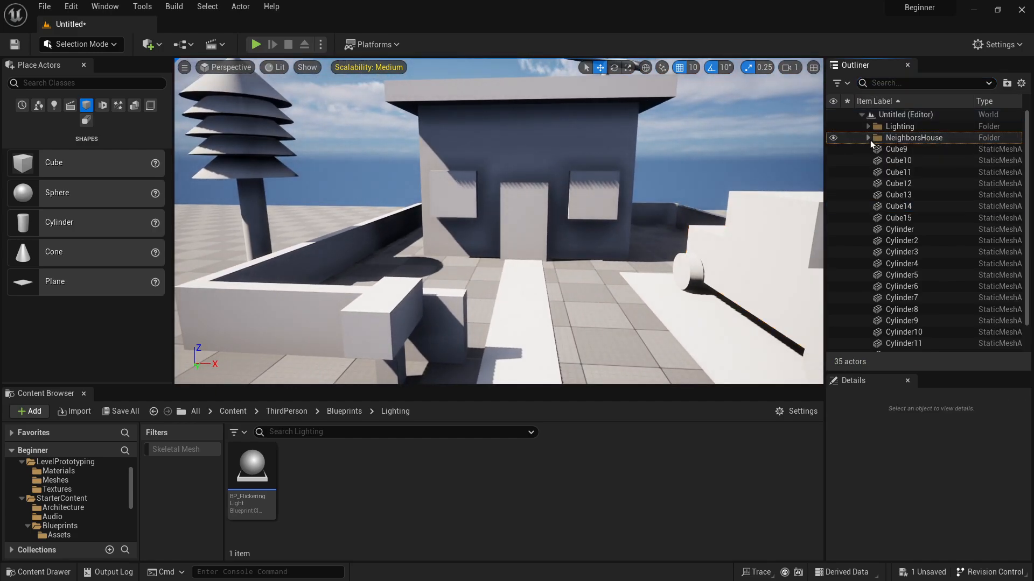
{"action": "left_click", "coordinate": [869, 138]}
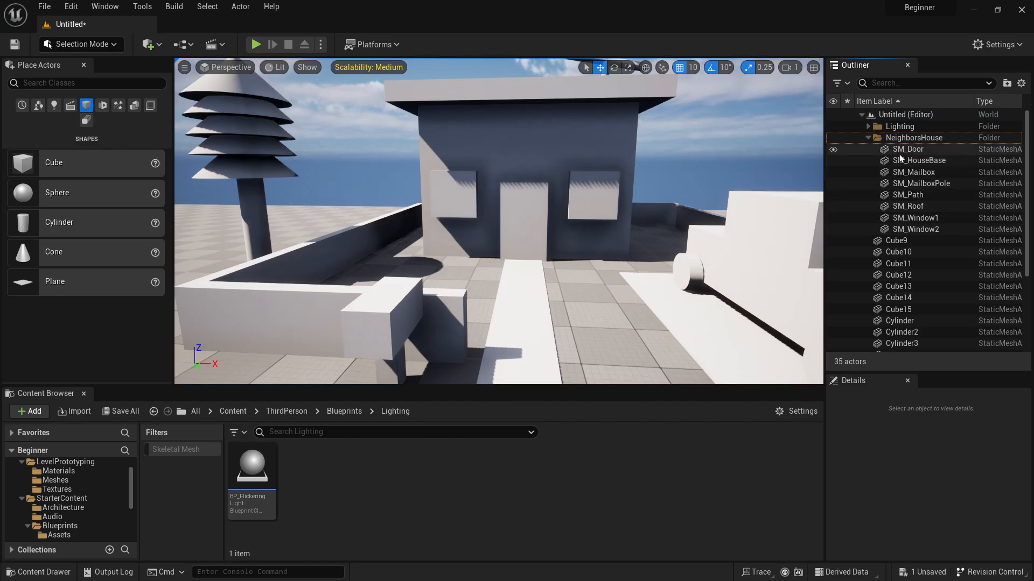
{"action": "mouse_move", "coordinate": [908, 149]}
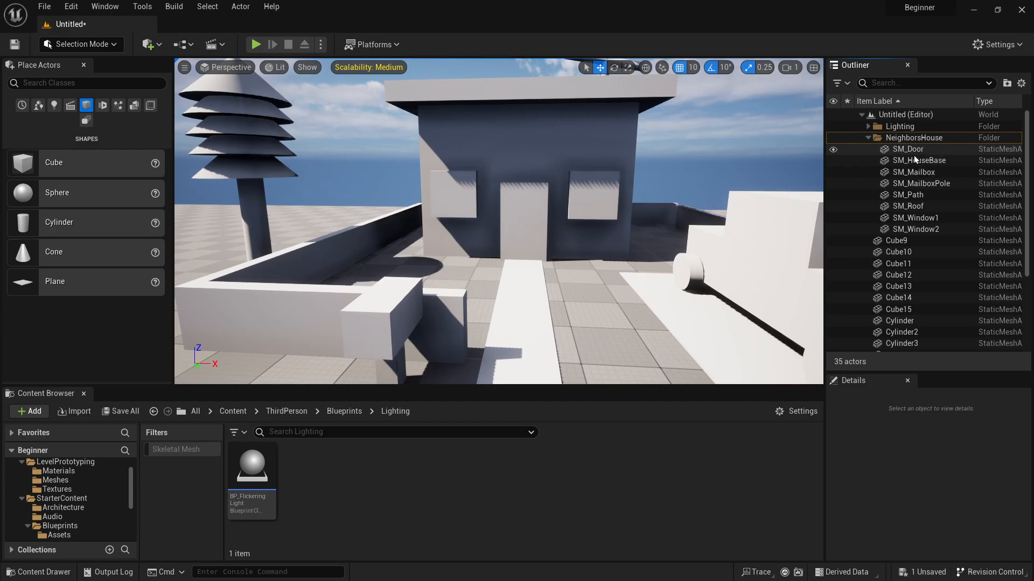
{"action": "mouse_move", "coordinate": [915, 161]}
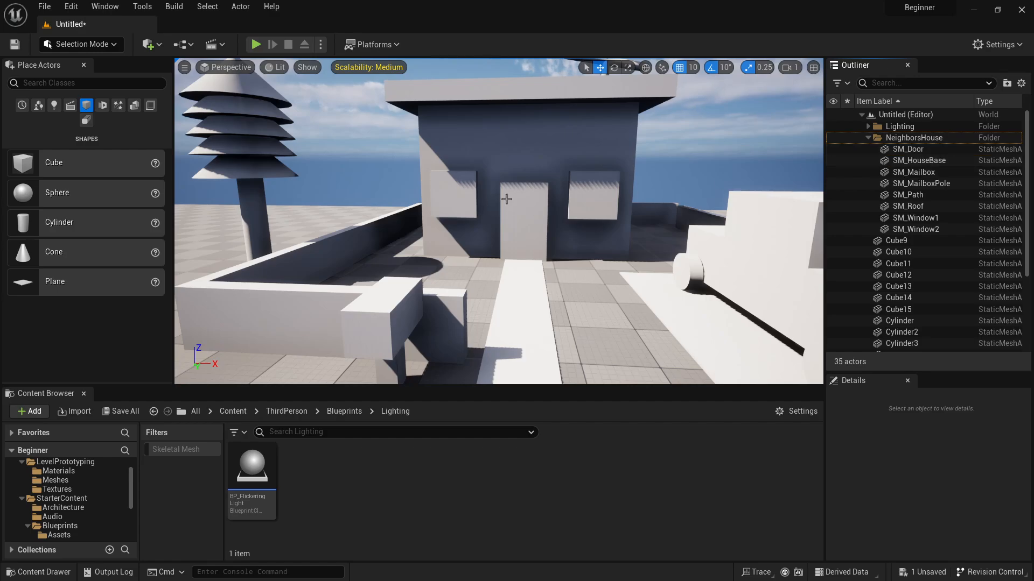
{"action": "mouse_move", "coordinate": [916, 149]}
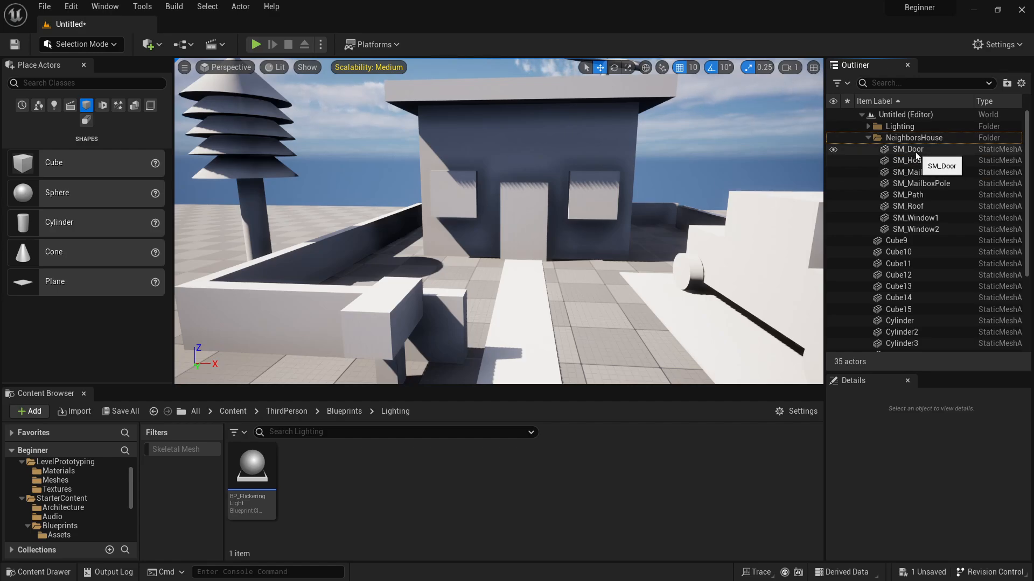
{"action": "mouse_move", "coordinate": [925, 152]}
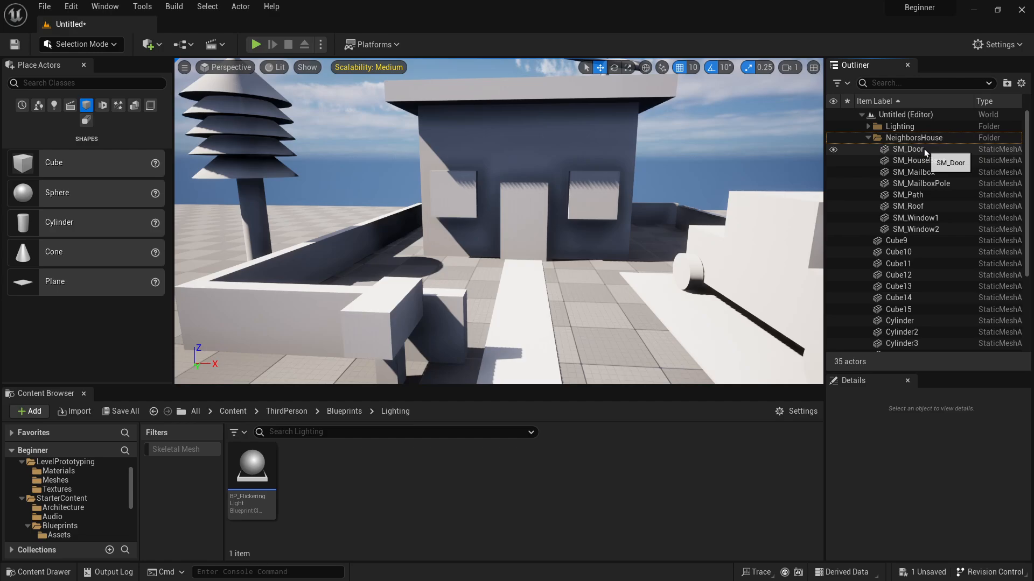
{"action": "left_click", "coordinate": [907, 148]}
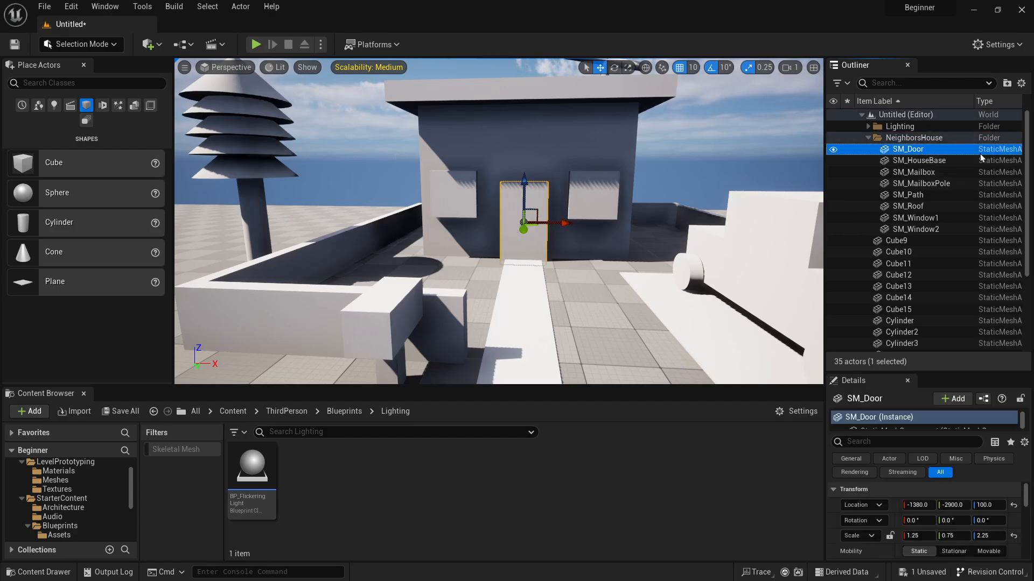
{"action": "left_click", "coordinate": [918, 161]}
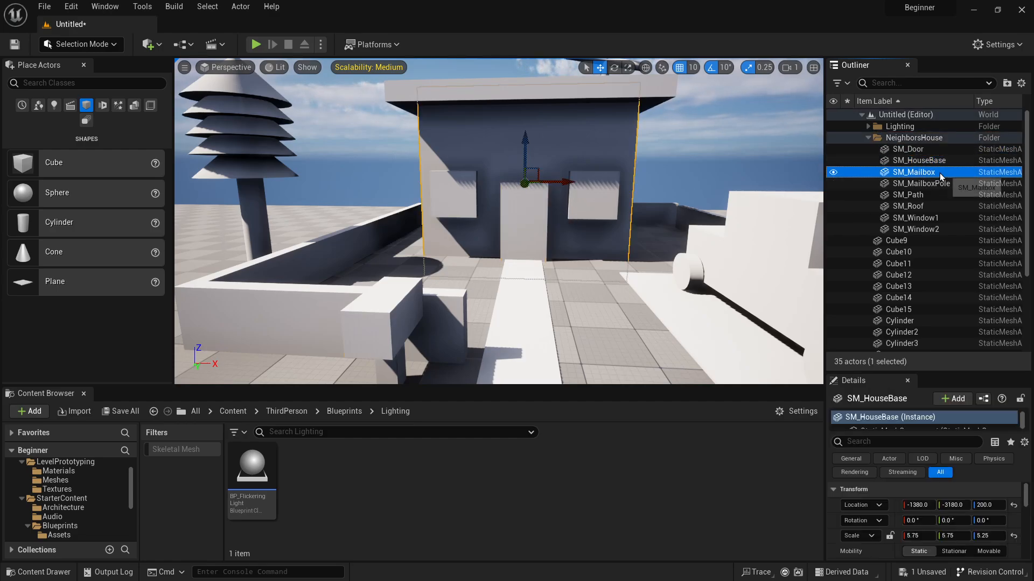
{"action": "left_click", "coordinate": [913, 172]}
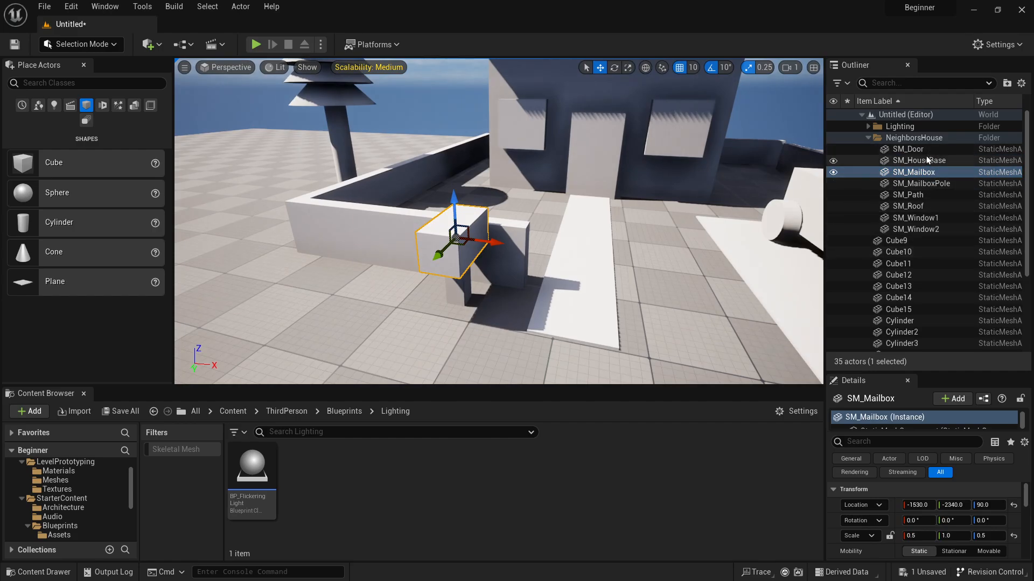
{"action": "left_click", "coordinate": [916, 217]}
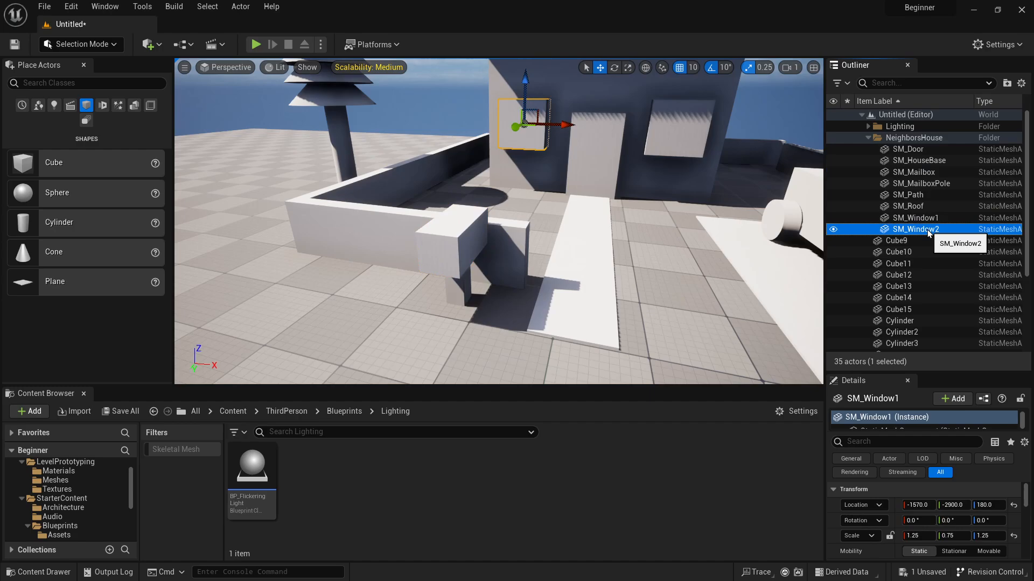
{"action": "left_click", "coordinate": [908, 206]}
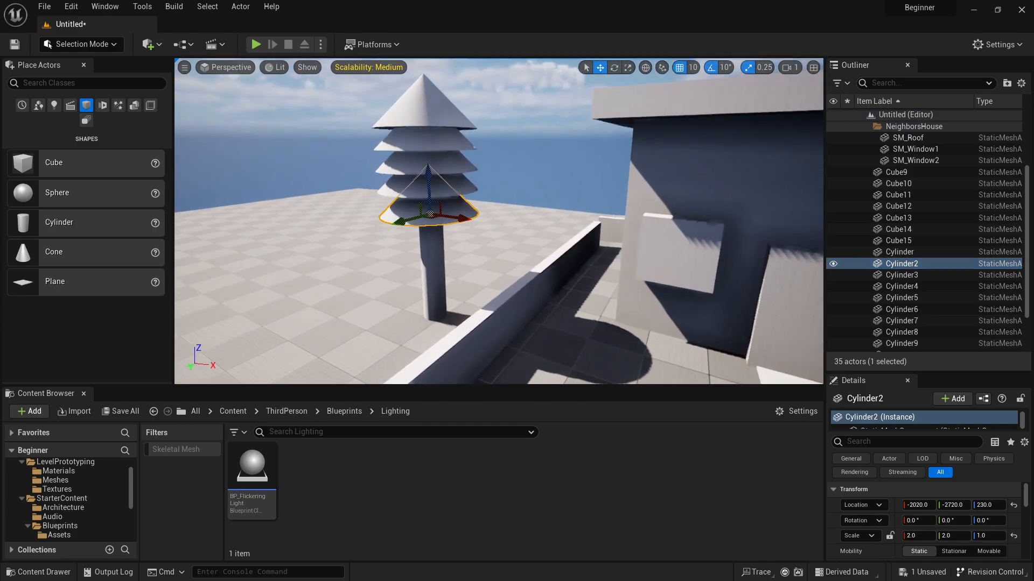
Select Cylinder2 through Cylinder6, the five leaf discs, together in the Outliner.
{"action": "left_click", "coordinate": [901, 275]}
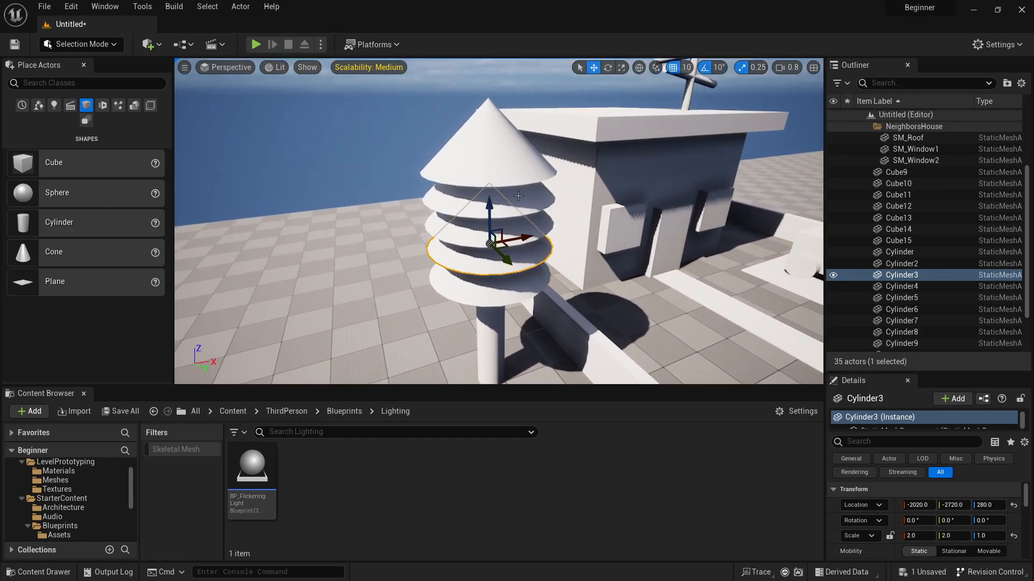
{"action": "left_click", "coordinate": [901, 263]}
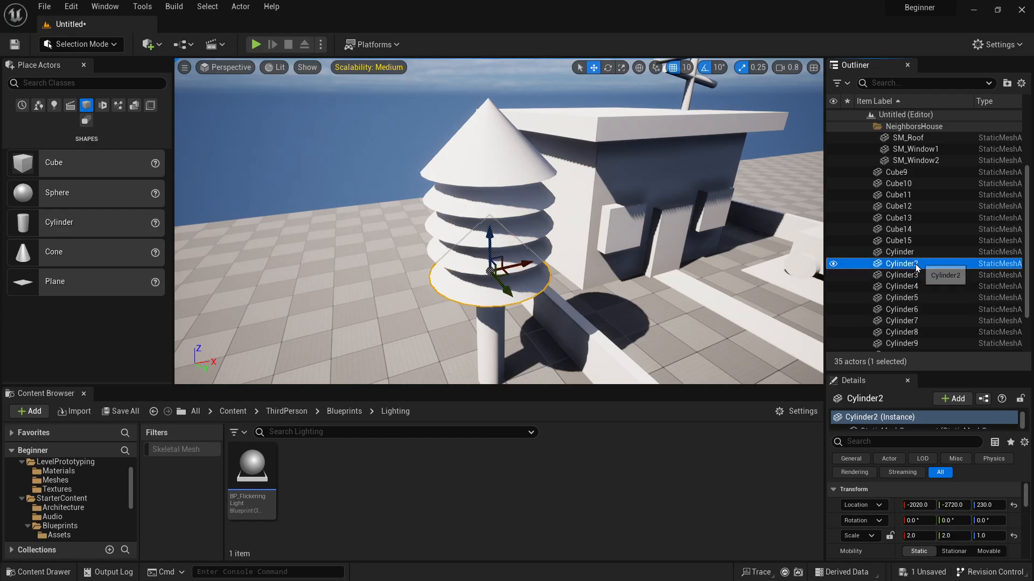
{"action": "mouse_move", "coordinate": [917, 280]}
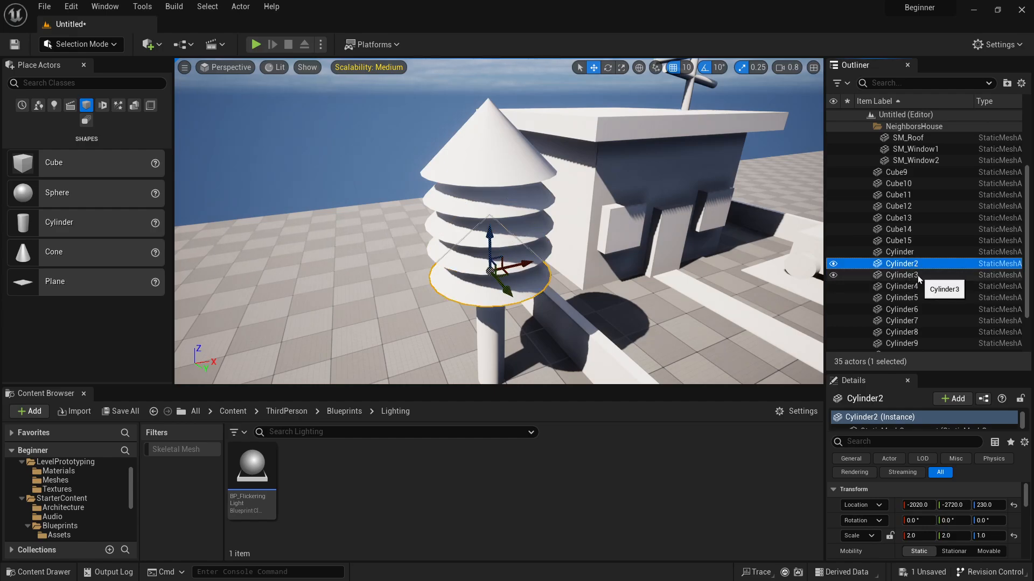
{"action": "left_click", "coordinate": [901, 321]}
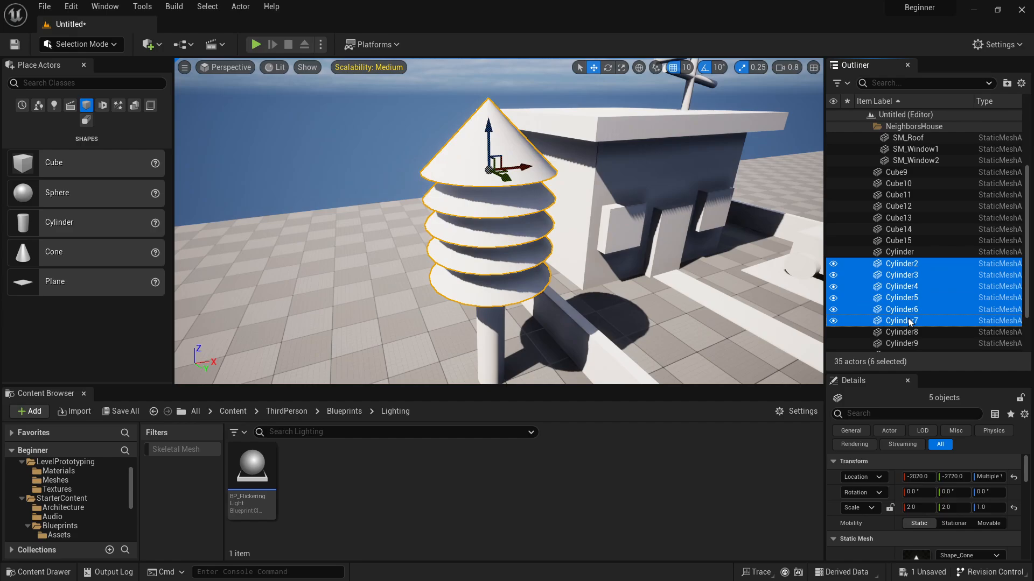
{"action": "left_click", "coordinate": [901, 321]}
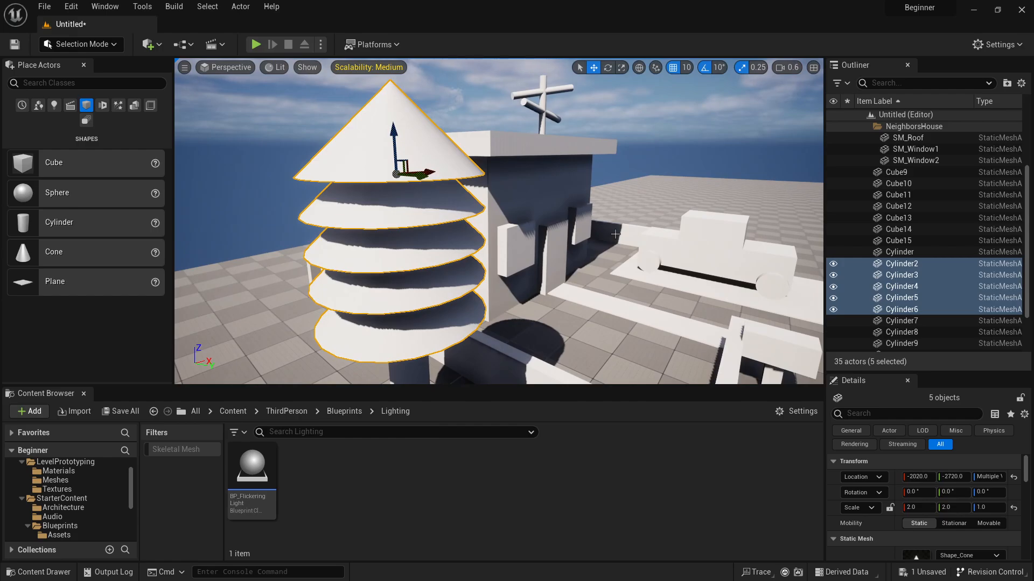
{"action": "mouse_move", "coordinate": [901, 263]}
{"action": "type", "text": "SM_TreeLeaves01"}
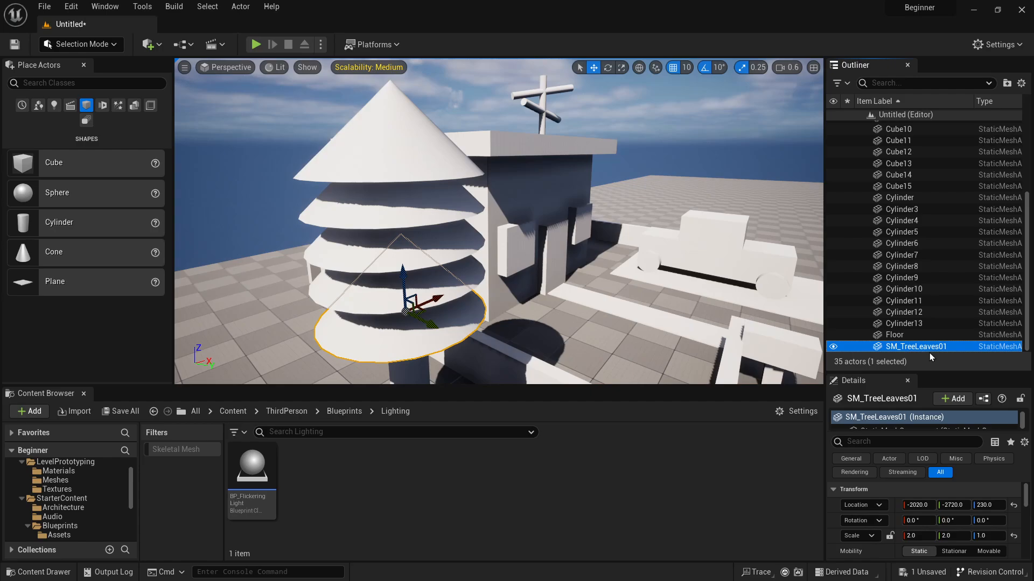
{"action": "mouse_move", "coordinate": [902, 255]}
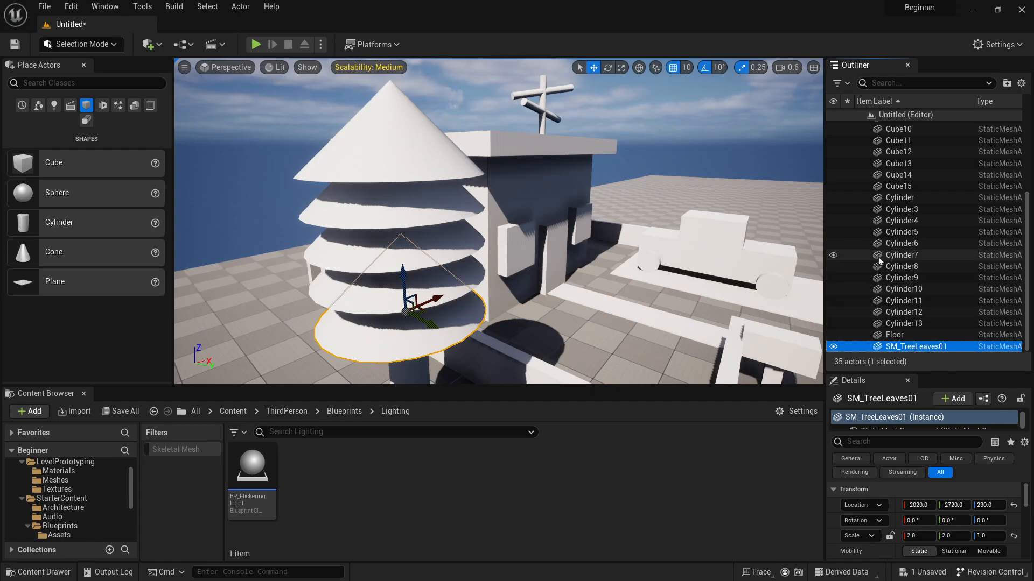
Select Cylinder3, the leaf disc above SM_TreeLeaves01, in the Outliner.
{"action": "left_click", "coordinate": [901, 209]}
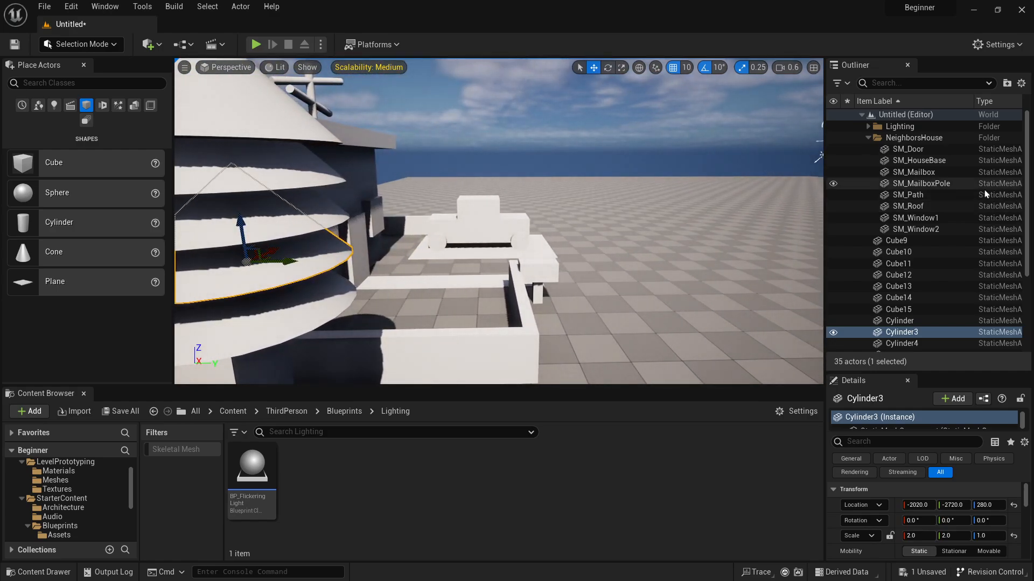
{"action": "mouse_move", "coordinate": [913, 172]}
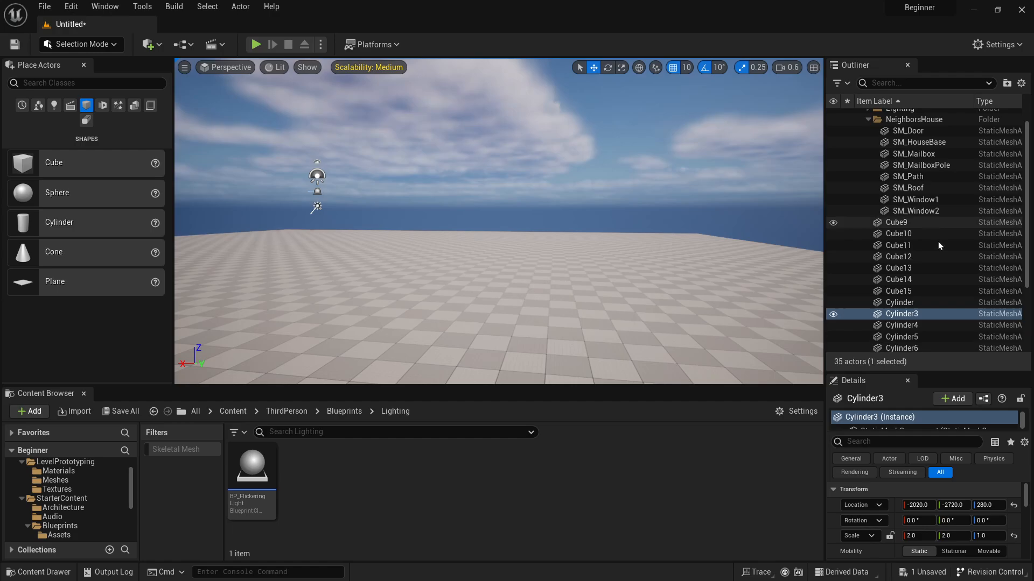
Scroll the Content Browser folder tree up toward the ThirdPerson folders.
{"action": "scroll", "scroll_direction": "up", "scroll_amount": 3}
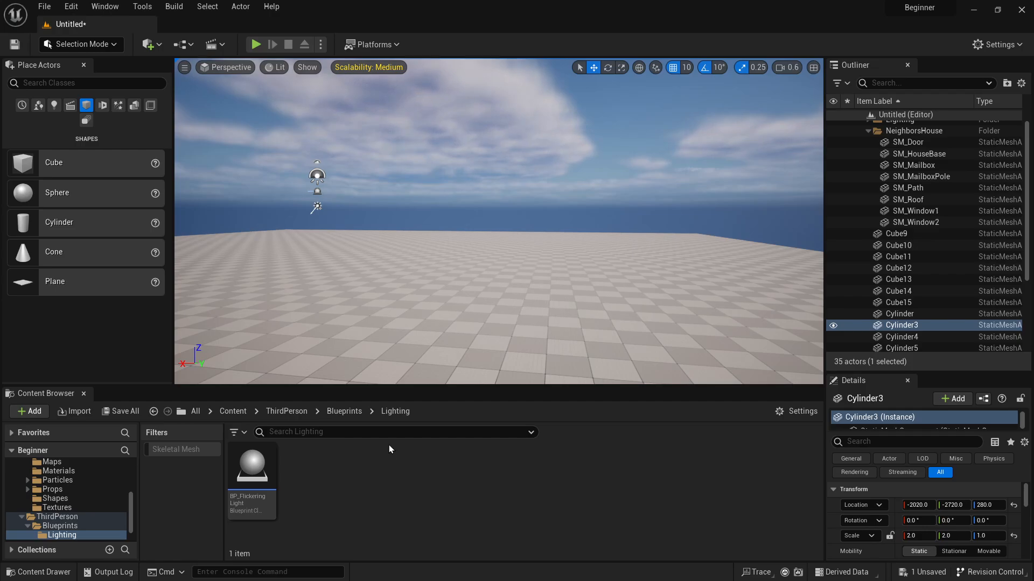
{"action": "mouse_move", "coordinate": [290, 481]}
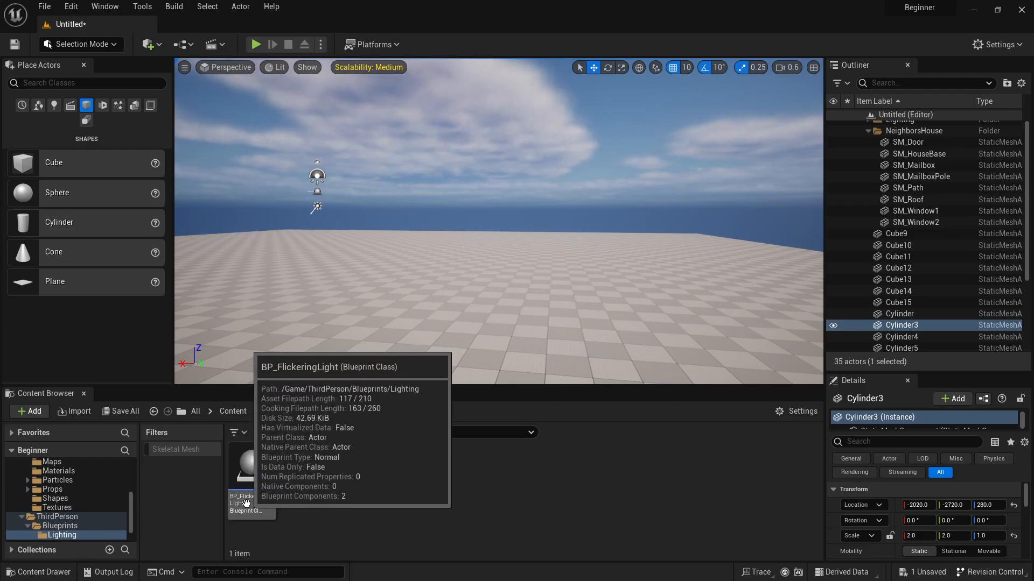
{"action": "mouse_move", "coordinate": [84, 509]}
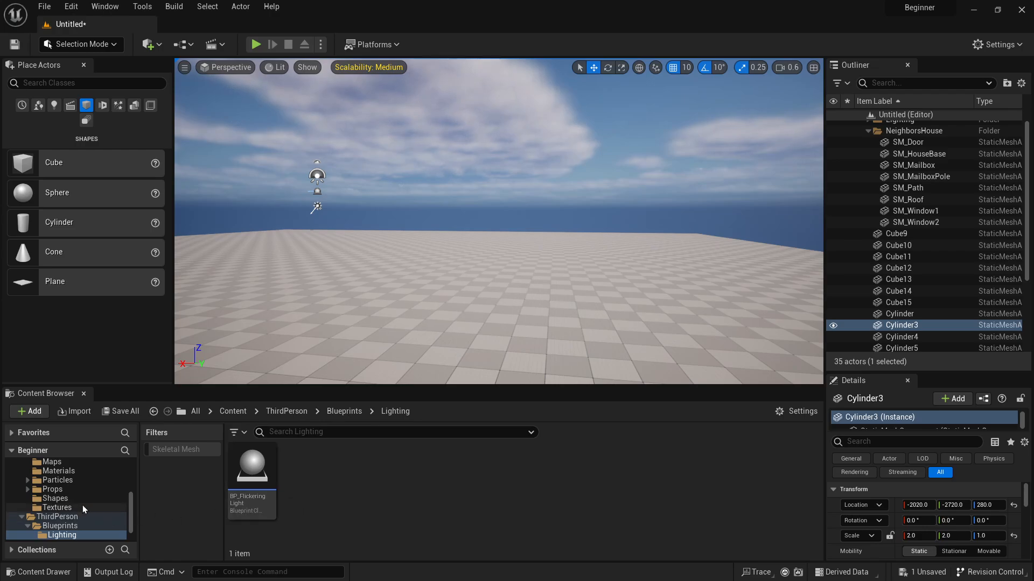
Browse StarterContent Materials, LevelPrototyping Materials, Meshes and Textures, then Architecture and Props.
{"action": "left_click", "coordinate": [59, 507]}
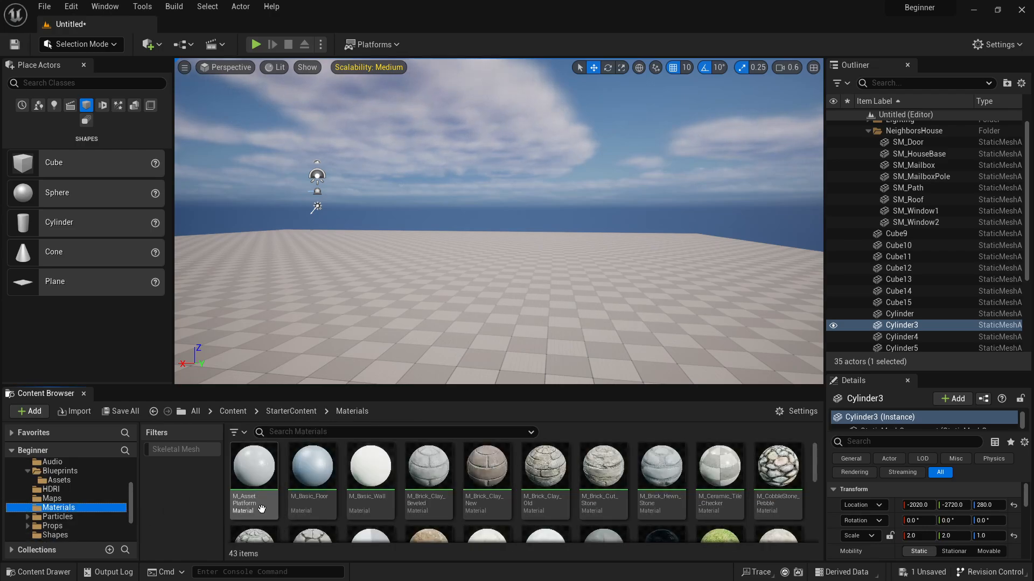
{"action": "mouse_move", "coordinate": [487, 468]}
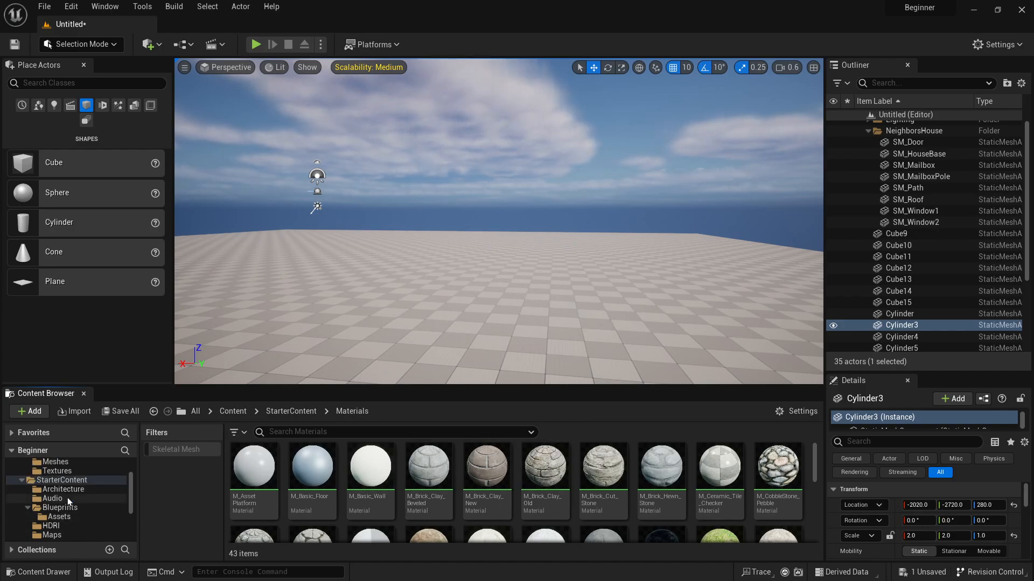
{"action": "left_click", "coordinate": [58, 490]}
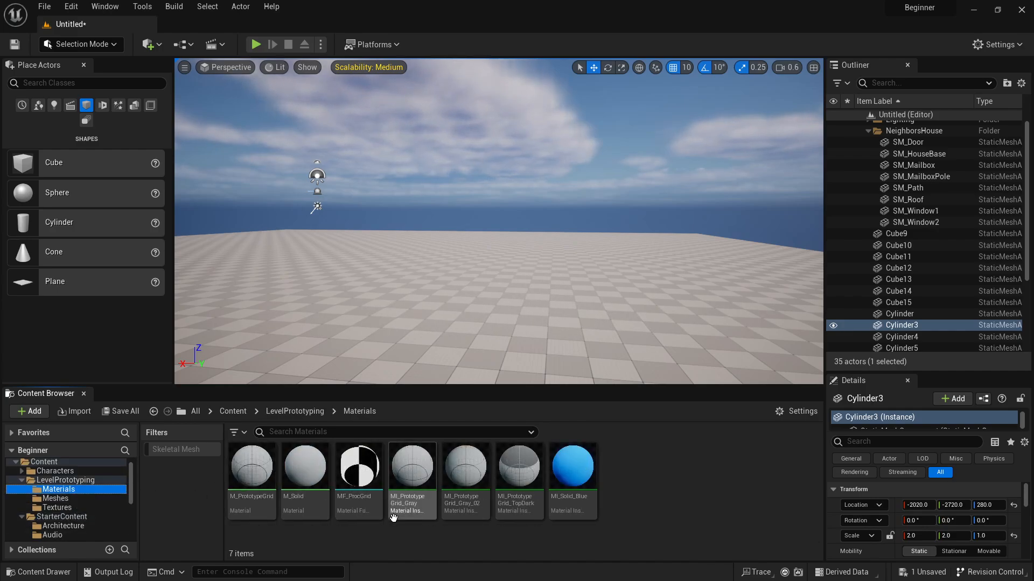
{"action": "mouse_move", "coordinate": [485, 541]}
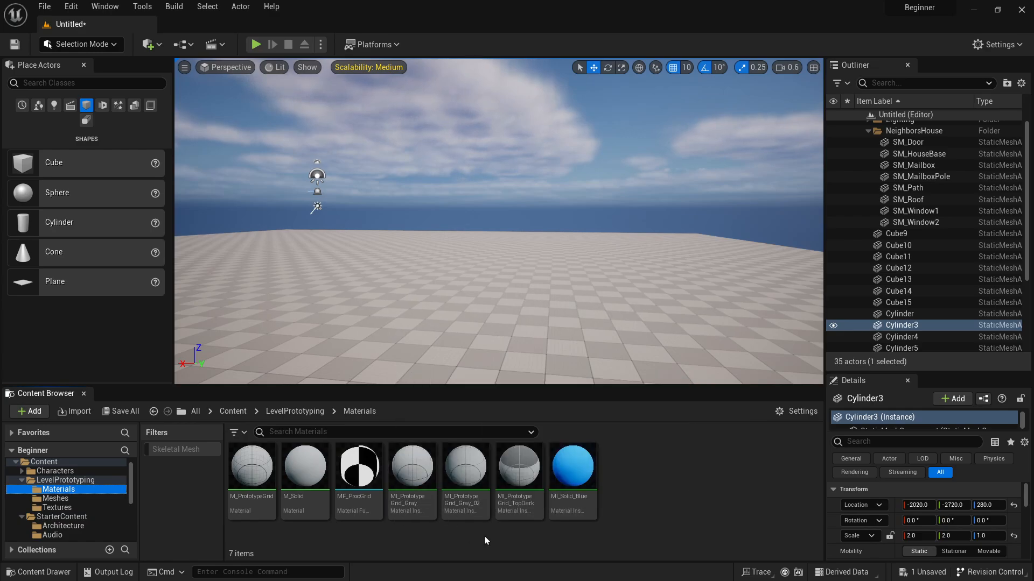
{"action": "mouse_move", "coordinate": [358, 465]}
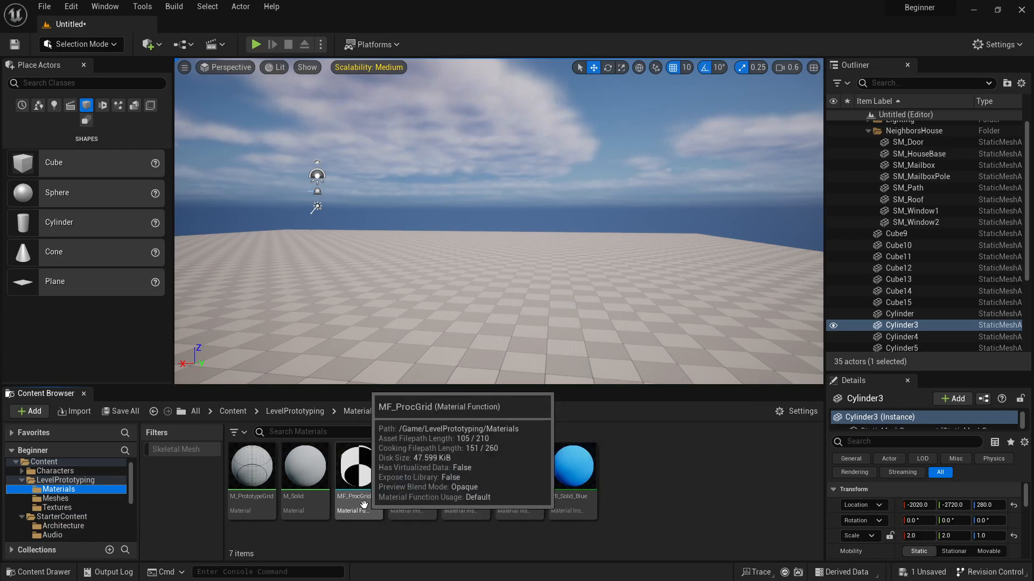
{"action": "mouse_move", "coordinate": [53, 499]}
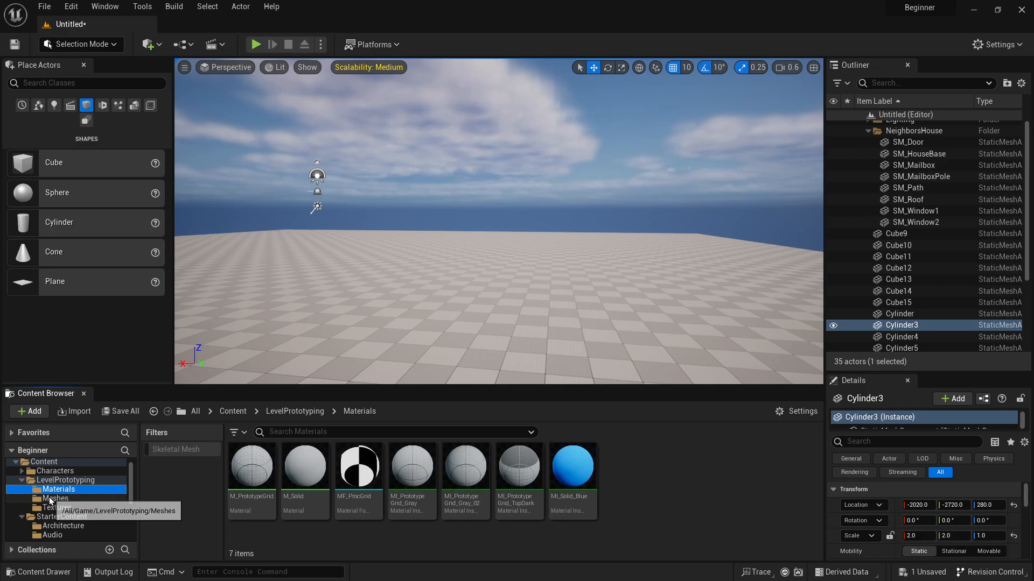
{"action": "left_click", "coordinate": [55, 498]}
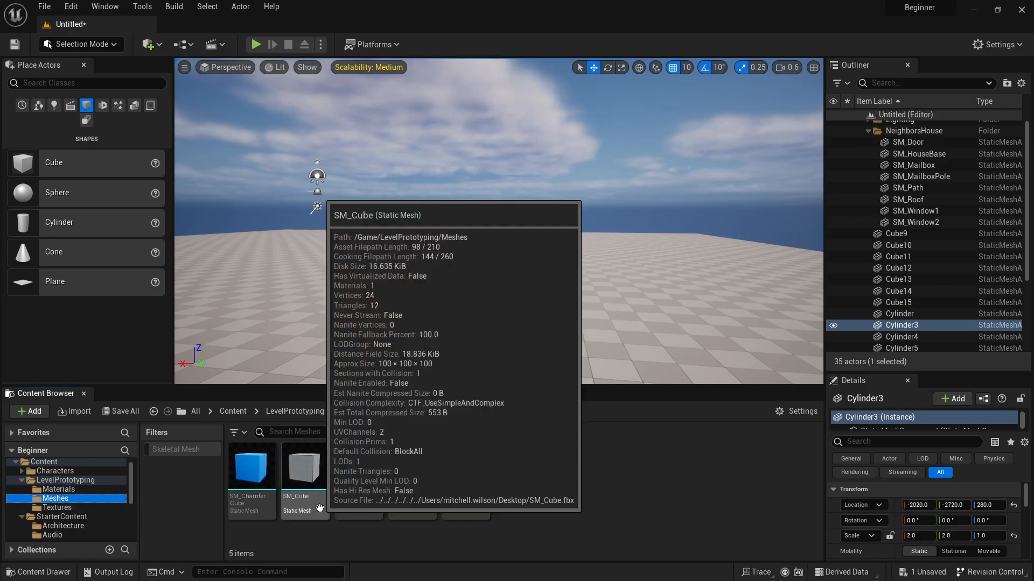
{"action": "left_click", "coordinate": [59, 508]}
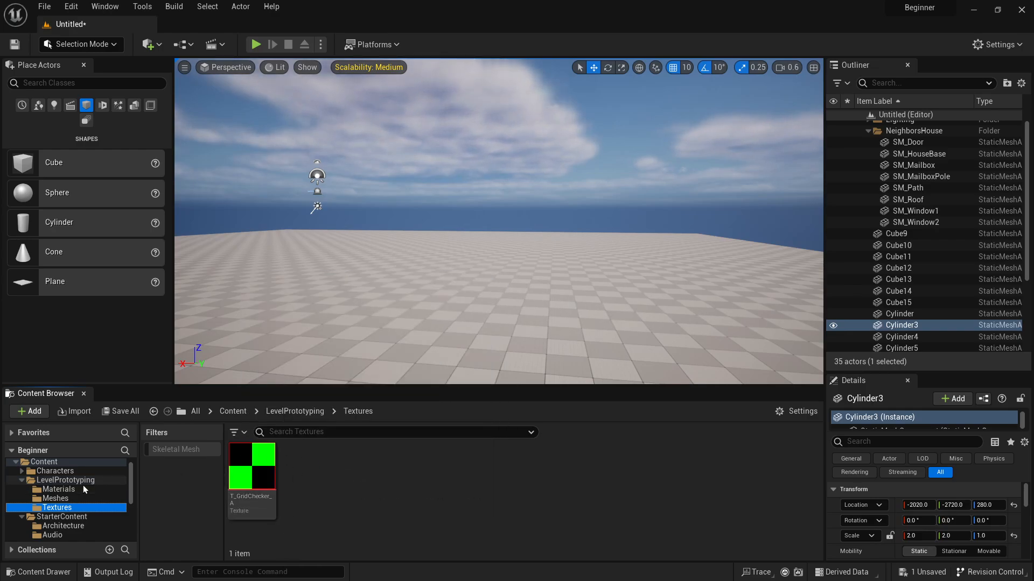
{"action": "left_click", "coordinate": [64, 489]}
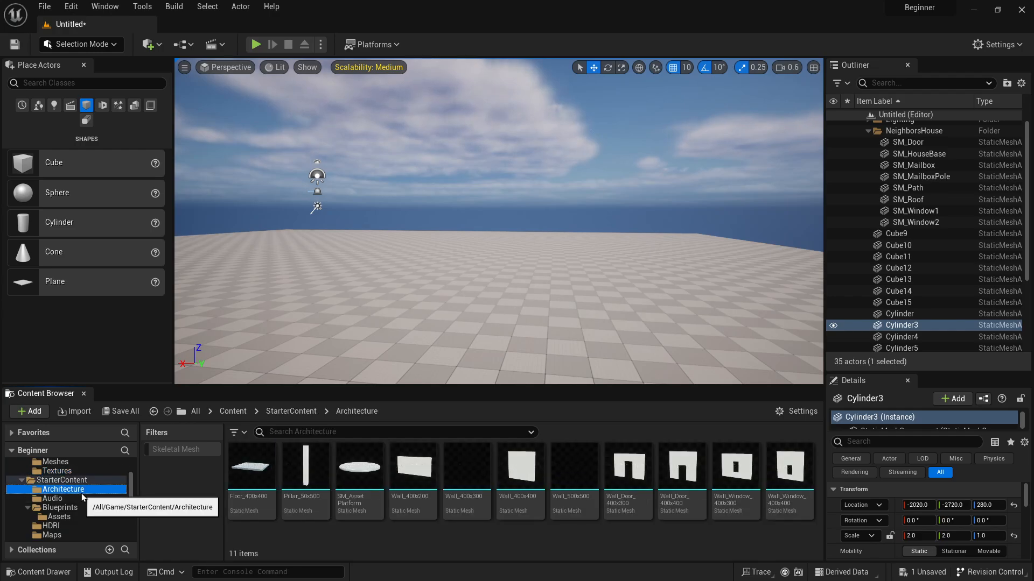
{"action": "mouse_move", "coordinate": [91, 511]}
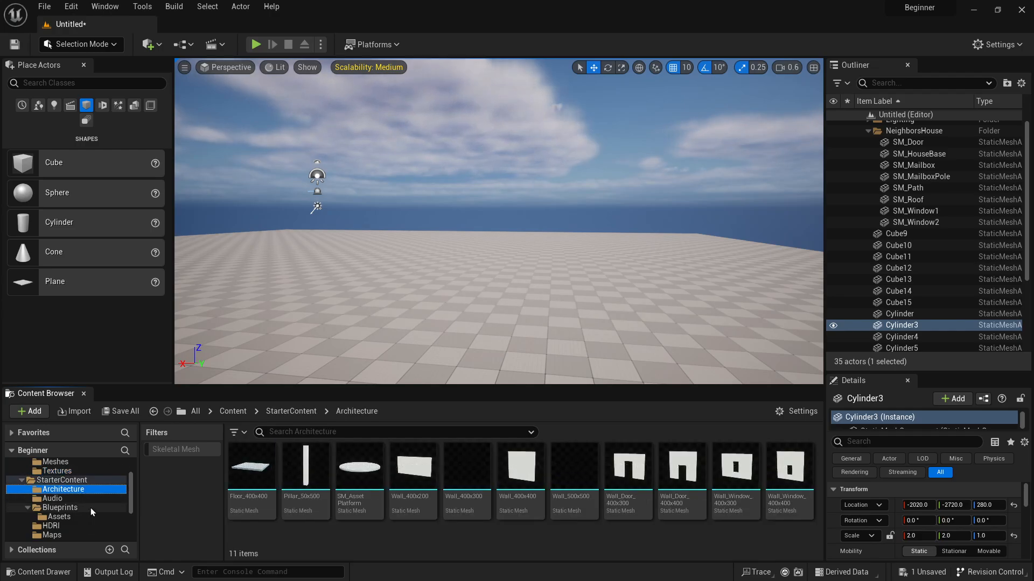
{"action": "scroll", "scroll_direction": "down", "scroll_amount": 3}
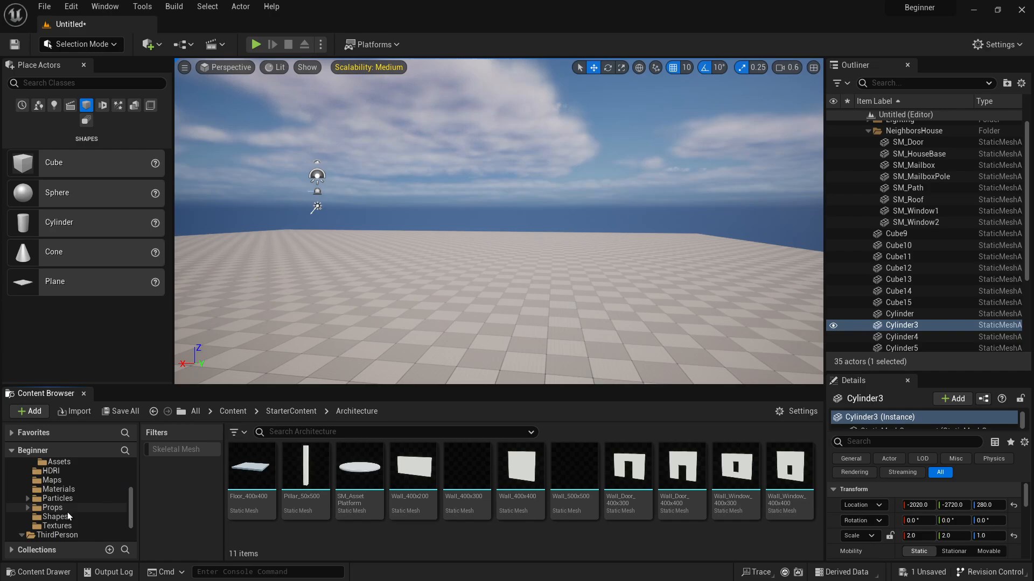
{"action": "left_click", "coordinate": [53, 508]}
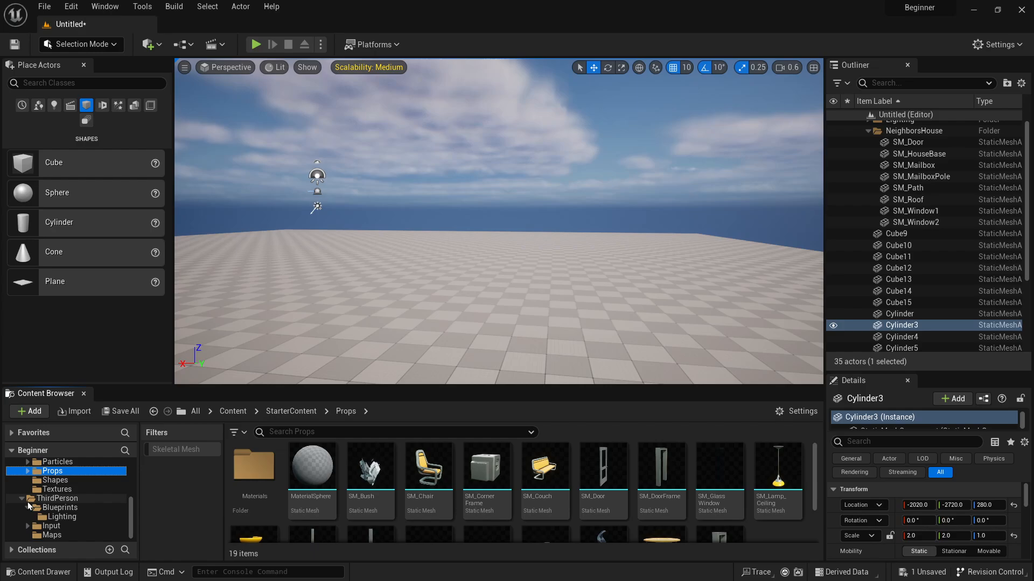
Open the ThirdPerson Blueprints folder in the Content Browser.
{"action": "left_click", "coordinate": [61, 508]}
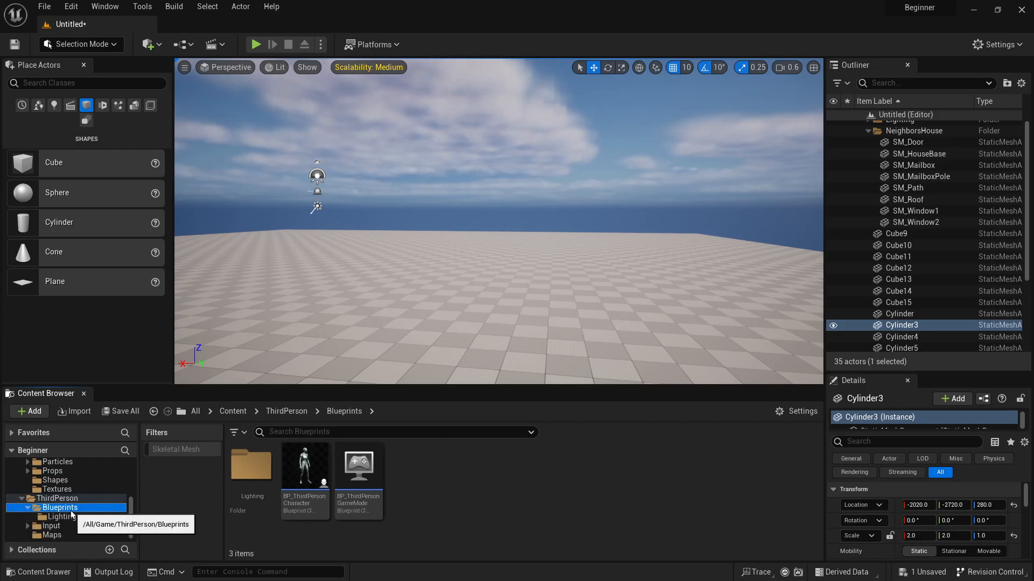
{"action": "mouse_move", "coordinate": [358, 481]}
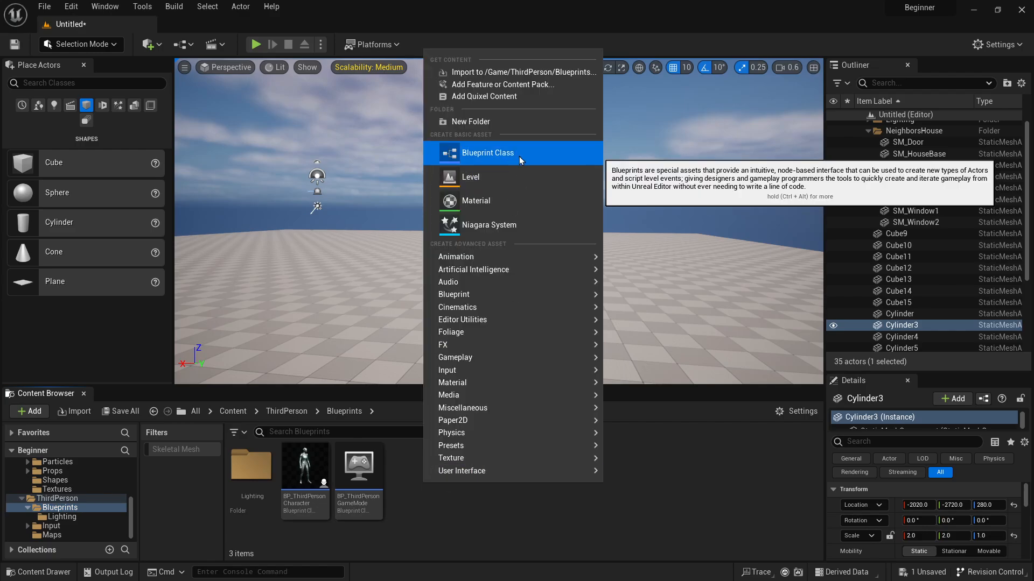
Start a new Blueprint Class and look over the Pick Parent Class dialog.
{"action": "left_click", "coordinate": [487, 152]}
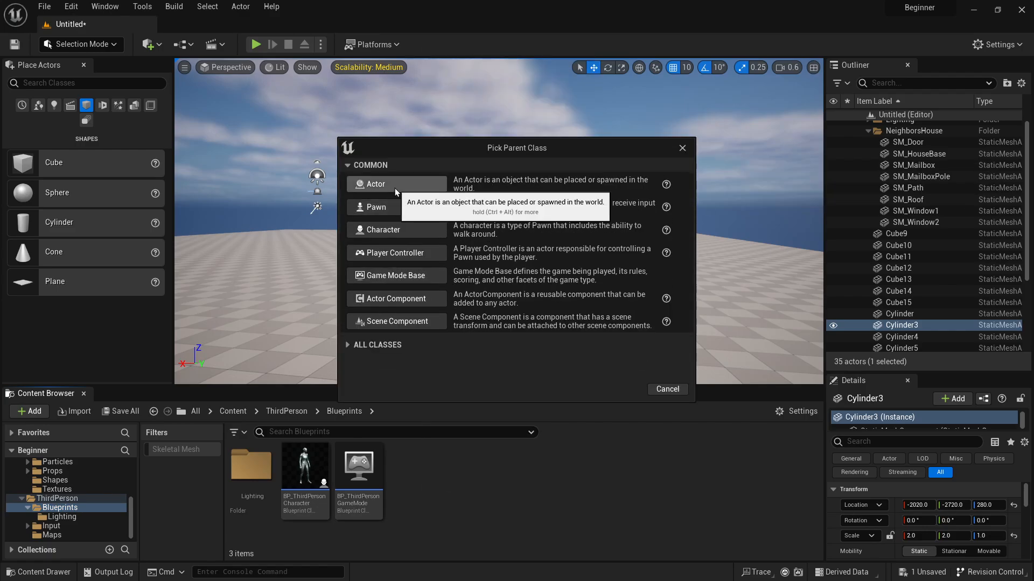
{"action": "mouse_move", "coordinate": [384, 230]}
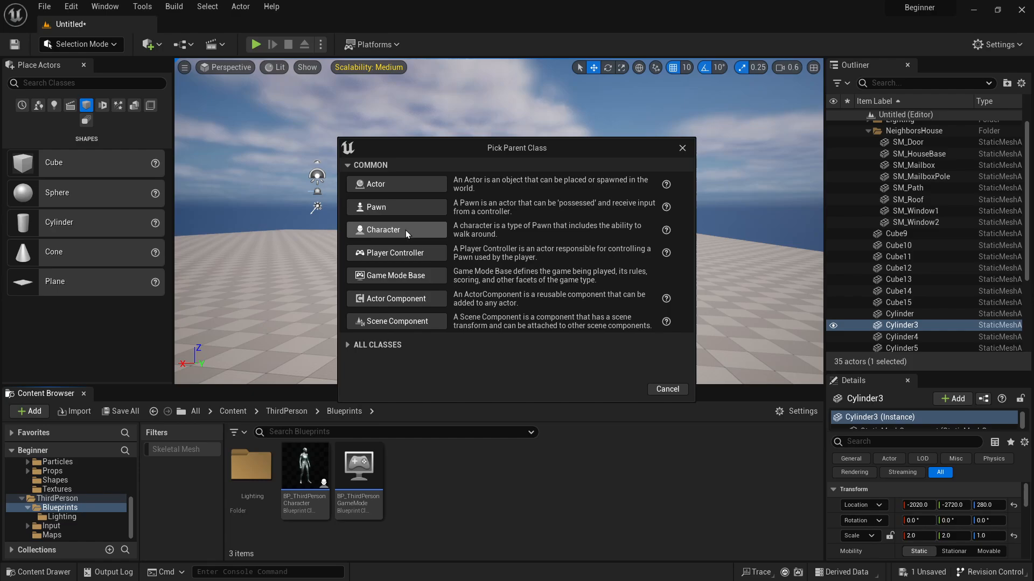
{"action": "mouse_move", "coordinate": [383, 229]}
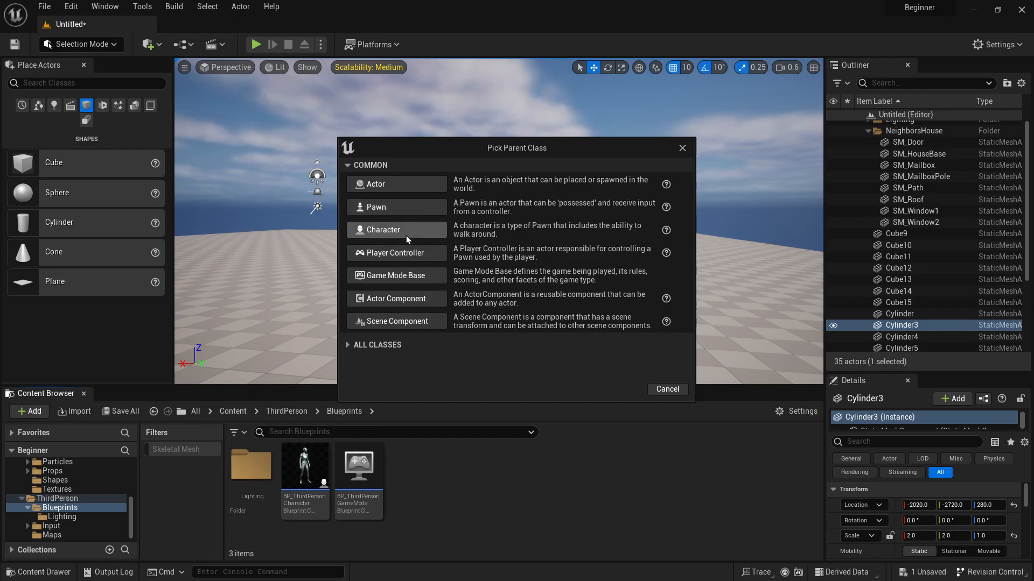
{"action": "mouse_move", "coordinate": [396, 253]}
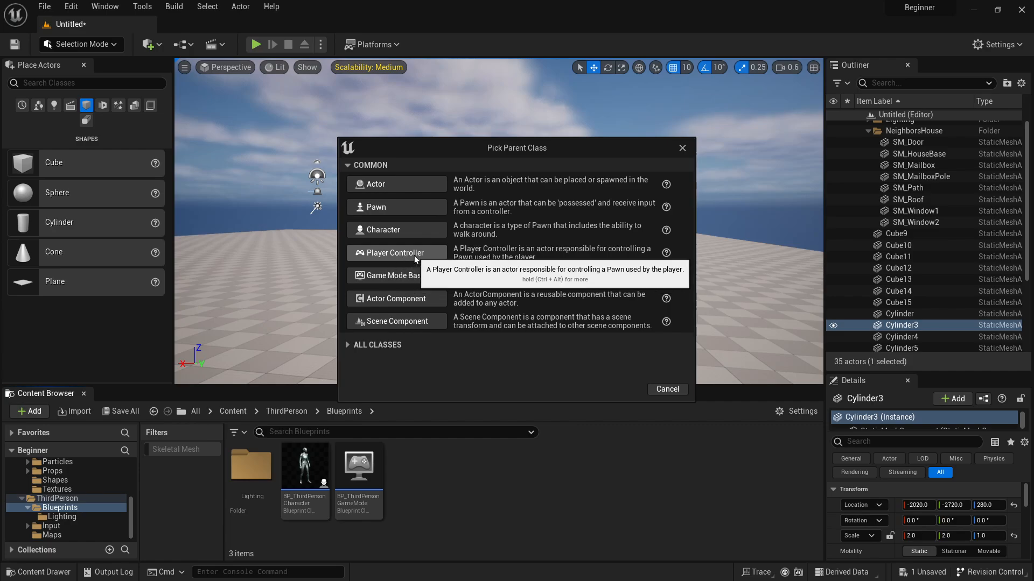
{"action": "mouse_move", "coordinate": [396, 299]}
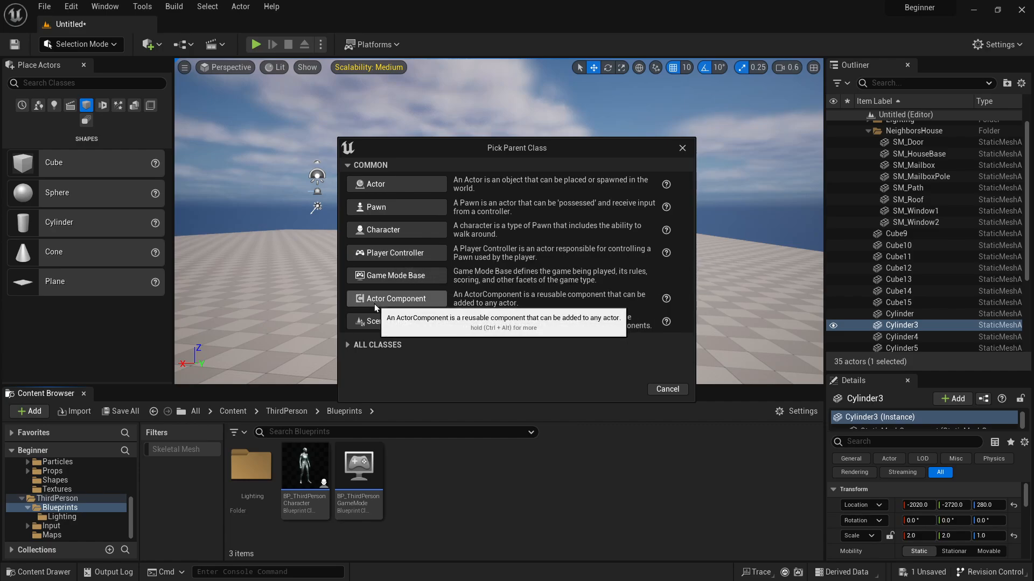
{"action": "mouse_move", "coordinate": [461, 299]}
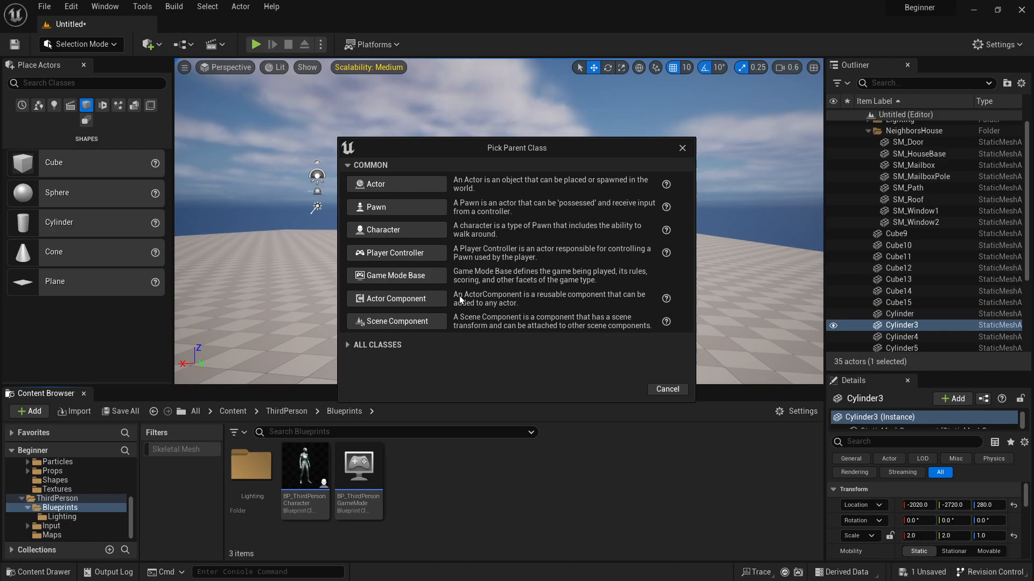
{"action": "mouse_move", "coordinate": [499, 307]}
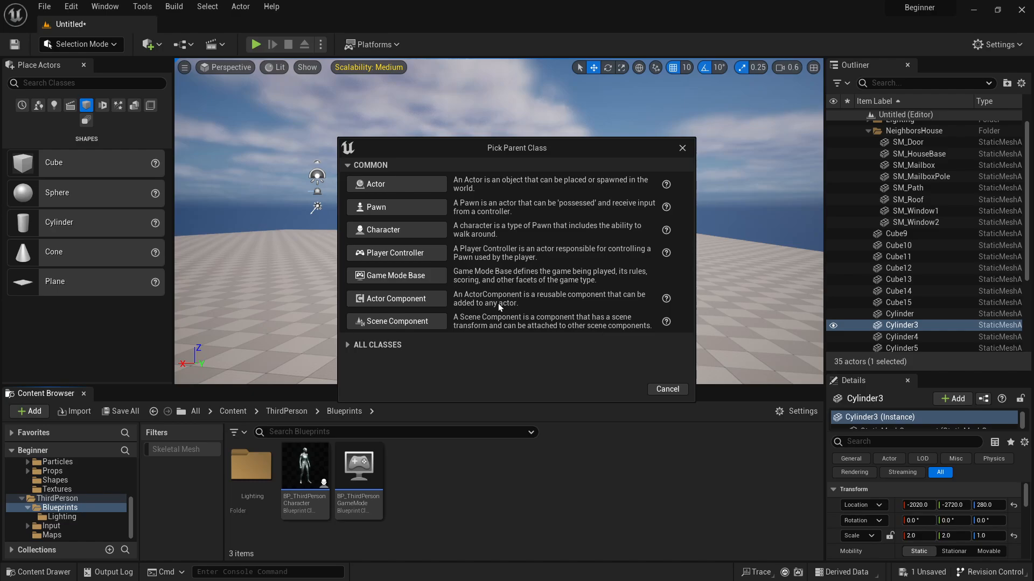
{"action": "mouse_move", "coordinate": [396, 252]}
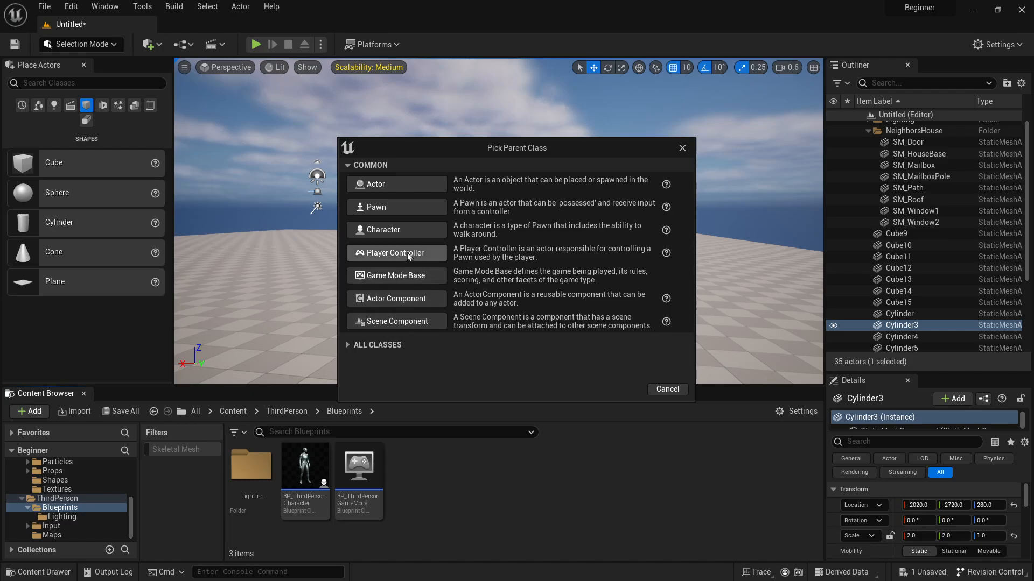
{"action": "mouse_move", "coordinate": [396, 207]}
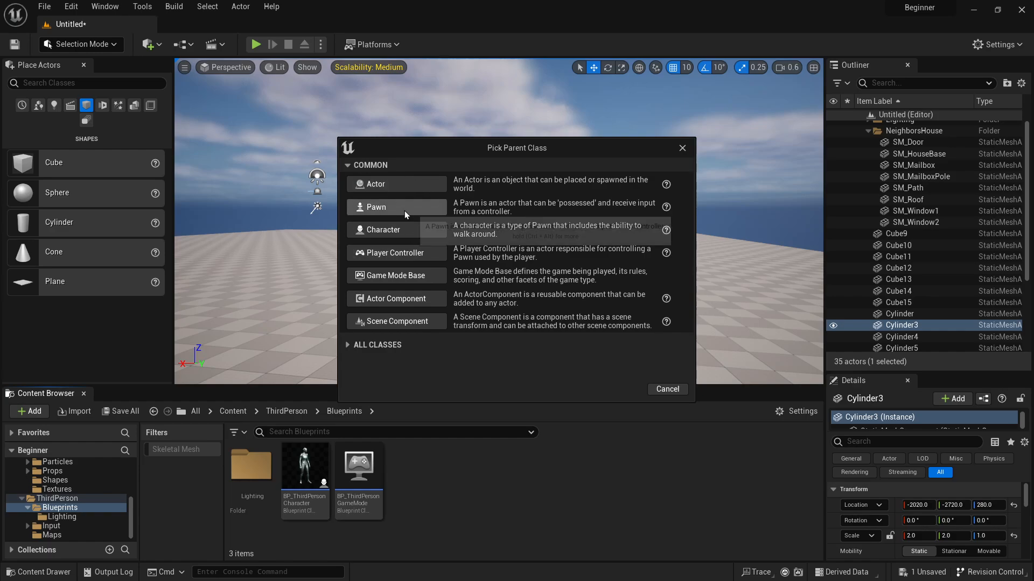
{"action": "left_click", "coordinate": [666, 389]}
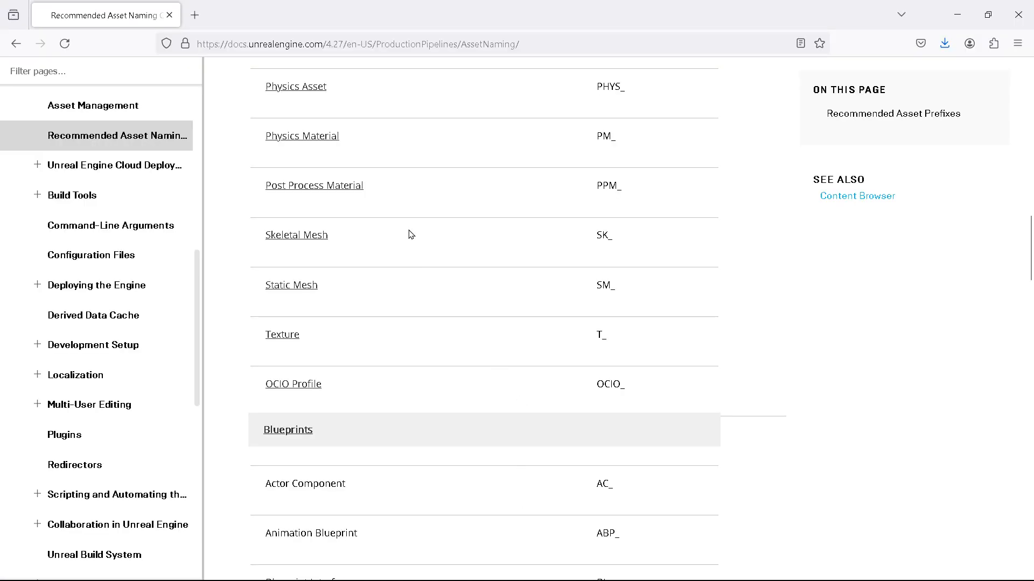
Read down to the AssetTypePrefix_AssetName_Descriptor_Variant pattern above the prefix table.
{"action": "scroll", "scroll_direction": "up", "scroll_amount": 3}
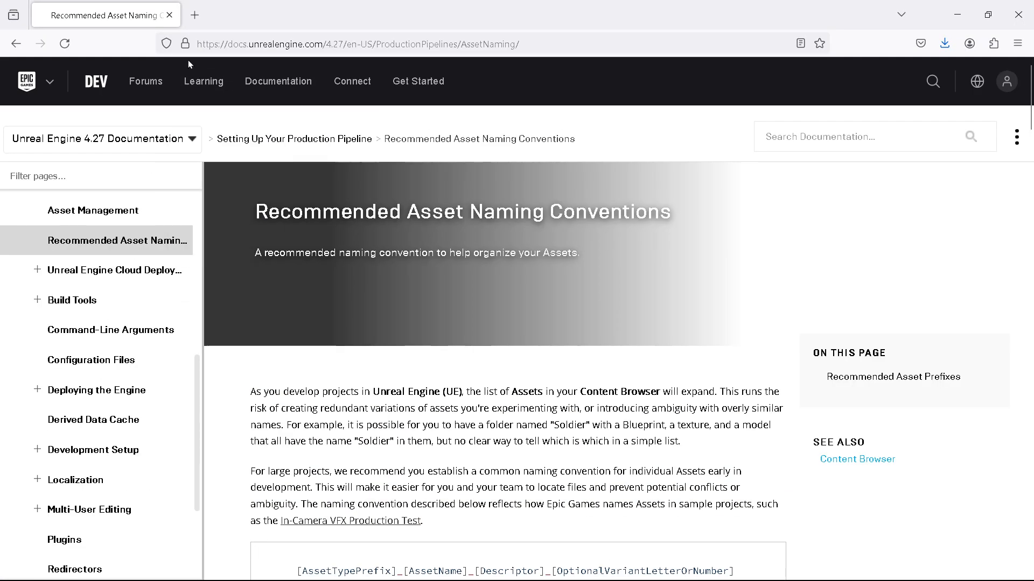
{"action": "mouse_move", "coordinate": [127, 25]}
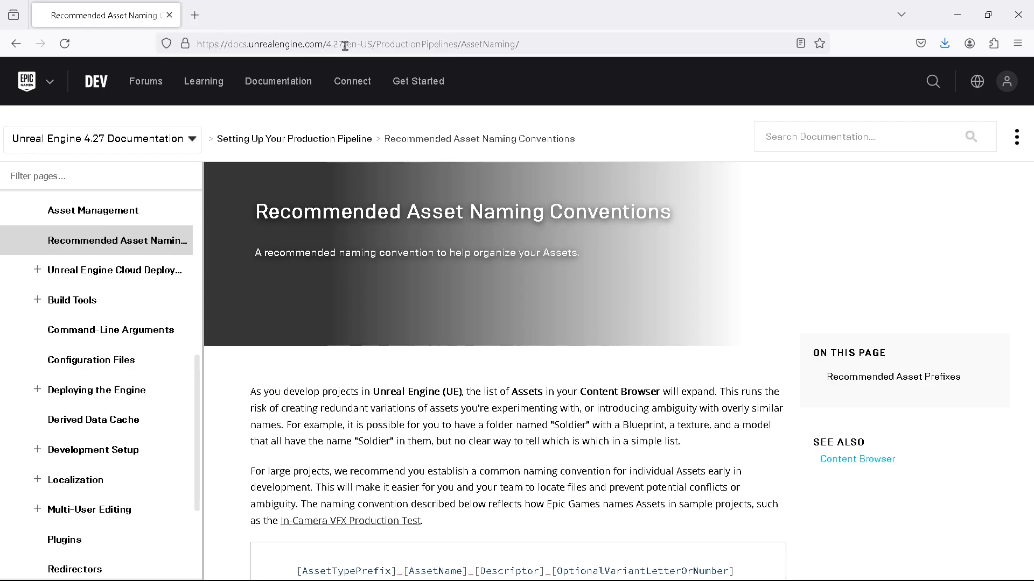
{"action": "mouse_move", "coordinate": [549, 127]}
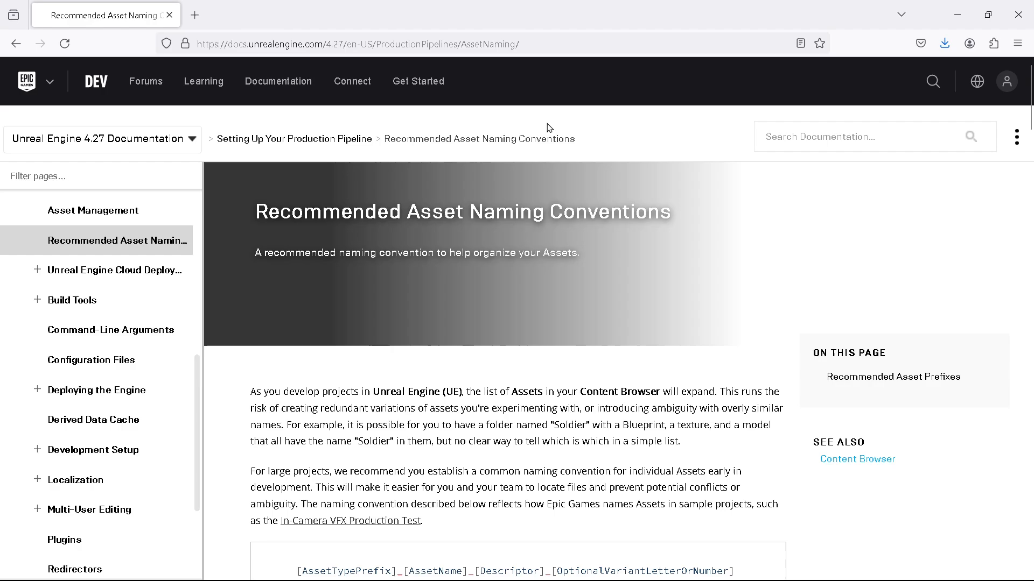
{"action": "scroll", "scroll_direction": "down", "scroll_amount": 3}
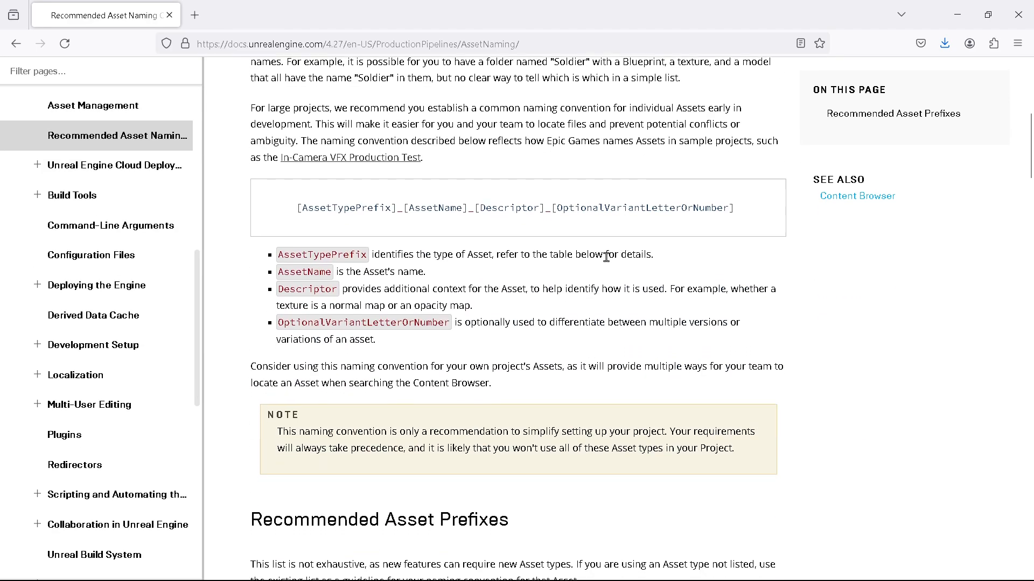
{"action": "scroll", "scroll_direction": "down", "scroll_amount": 3}
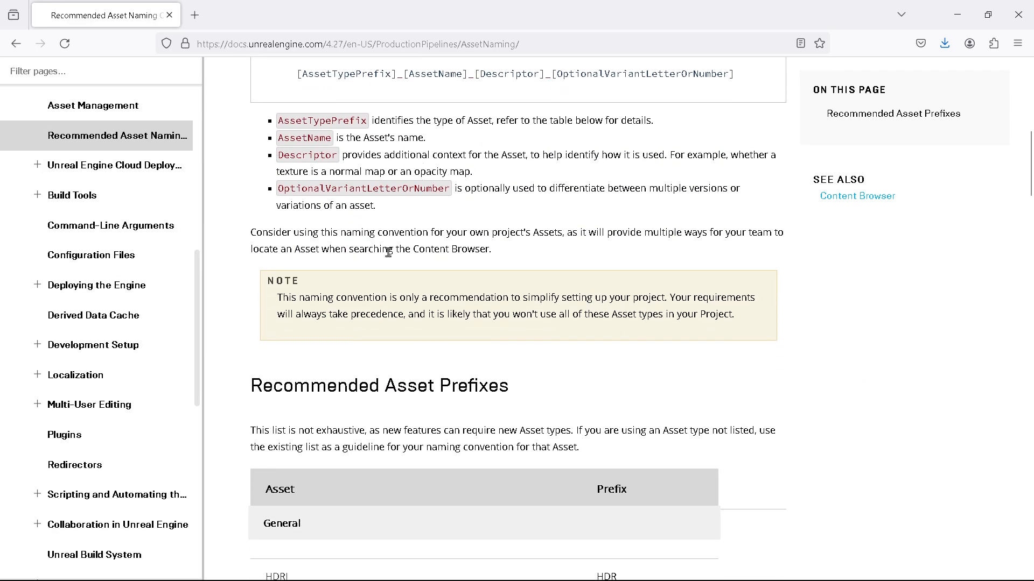
{"action": "mouse_move", "coordinate": [360, 248]}
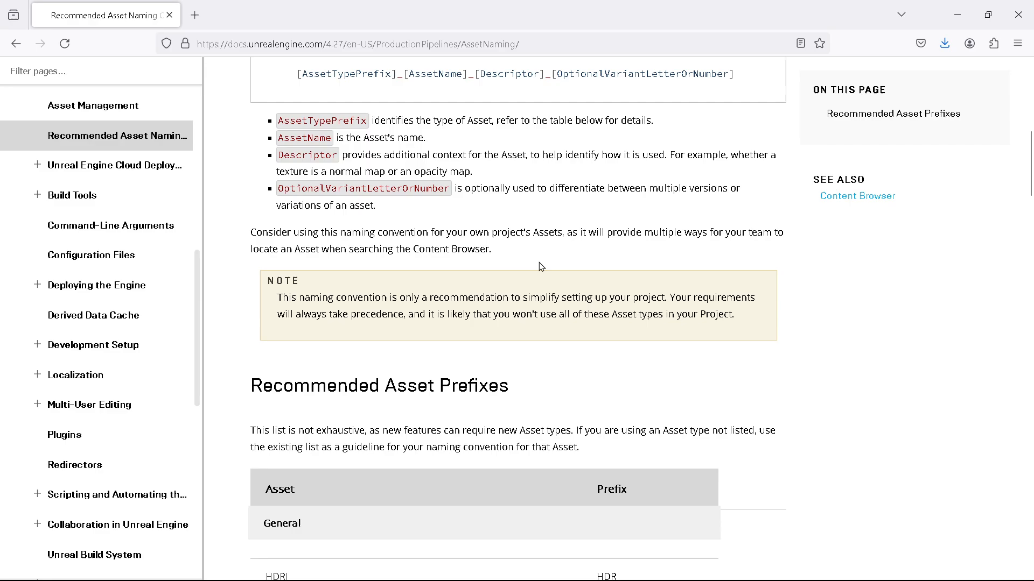
Scroll through Blueprints, Particle Effects and Animation prefixes, then back to General prefixes.
{"action": "scroll", "scroll_direction": "down", "scroll_amount": 3}
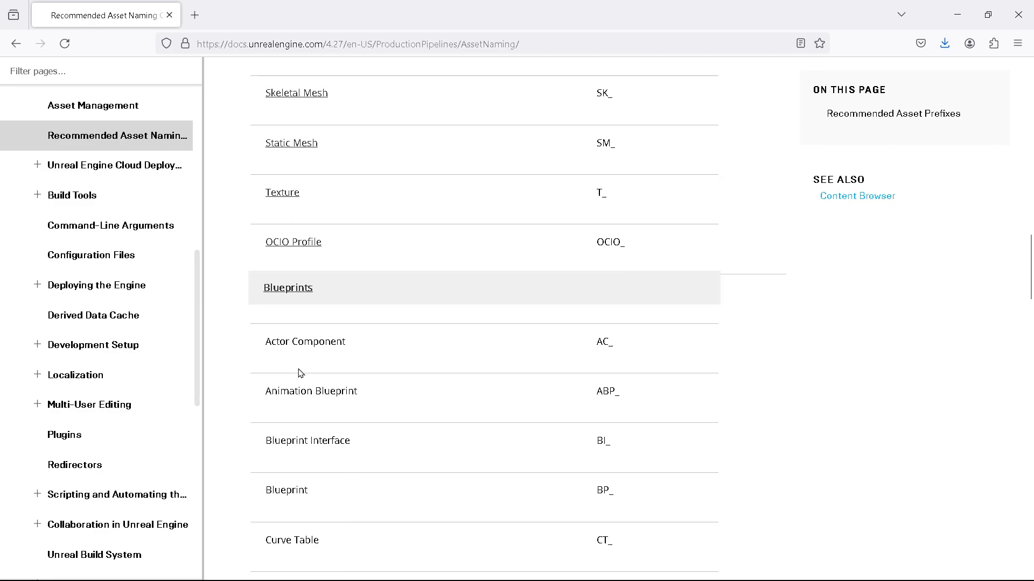
{"action": "scroll", "scroll_direction": "down", "scroll_amount": 3}
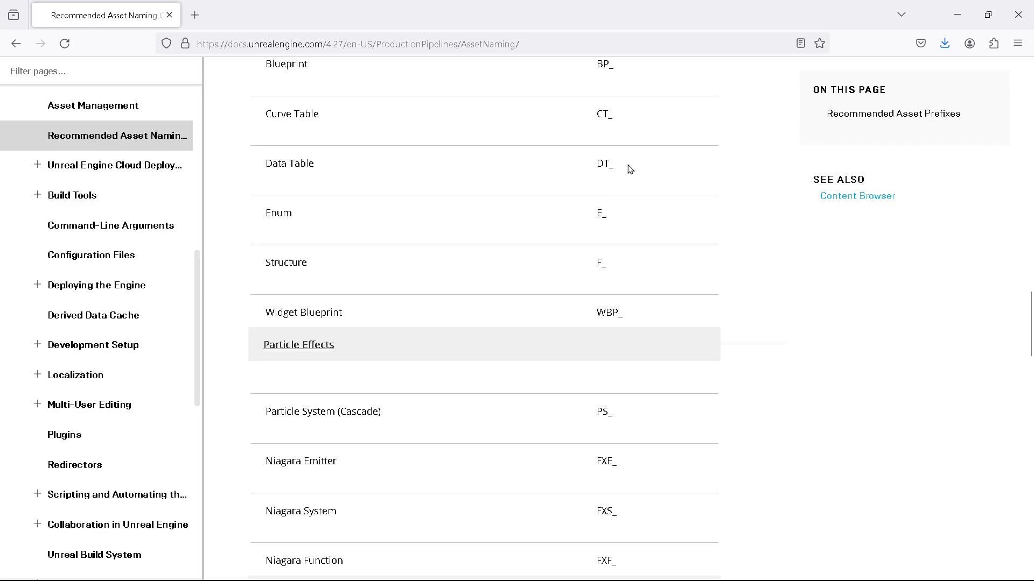
{"action": "mouse_move", "coordinate": [645, 281]}
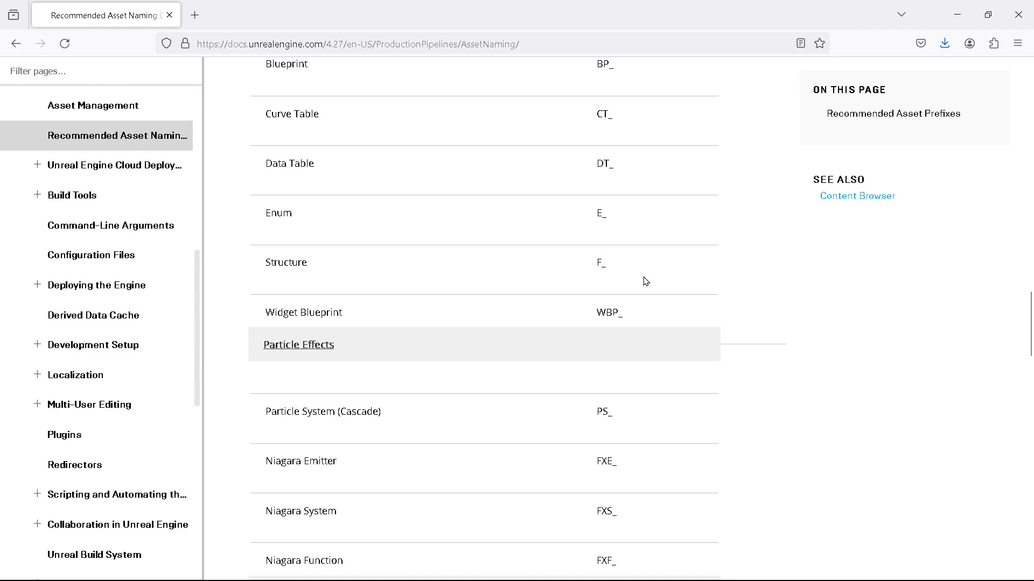
{"action": "scroll", "scroll_direction": "down", "scroll_amount": 3}
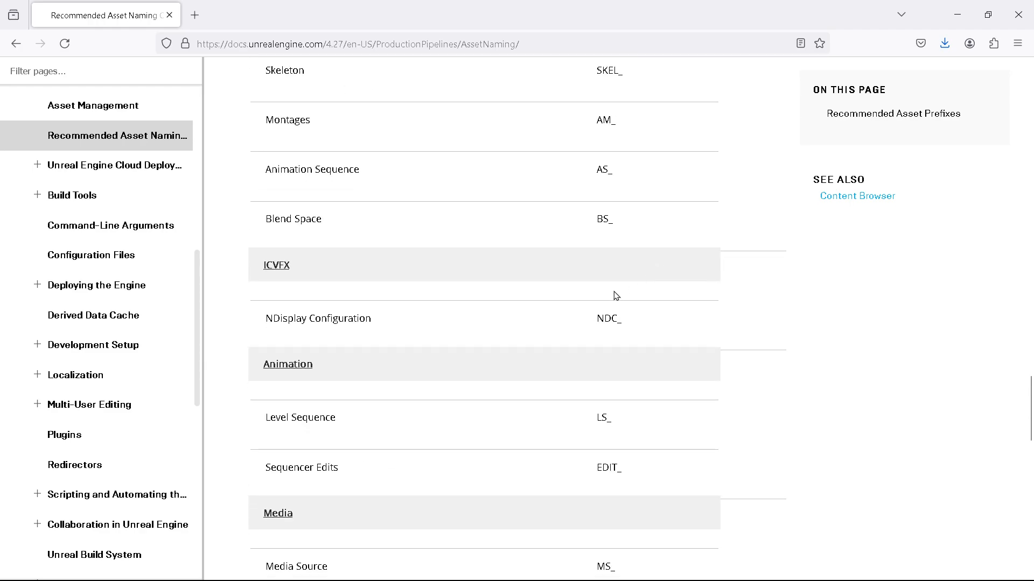
{"action": "scroll", "scroll_direction": "up", "scroll_amount": 3}
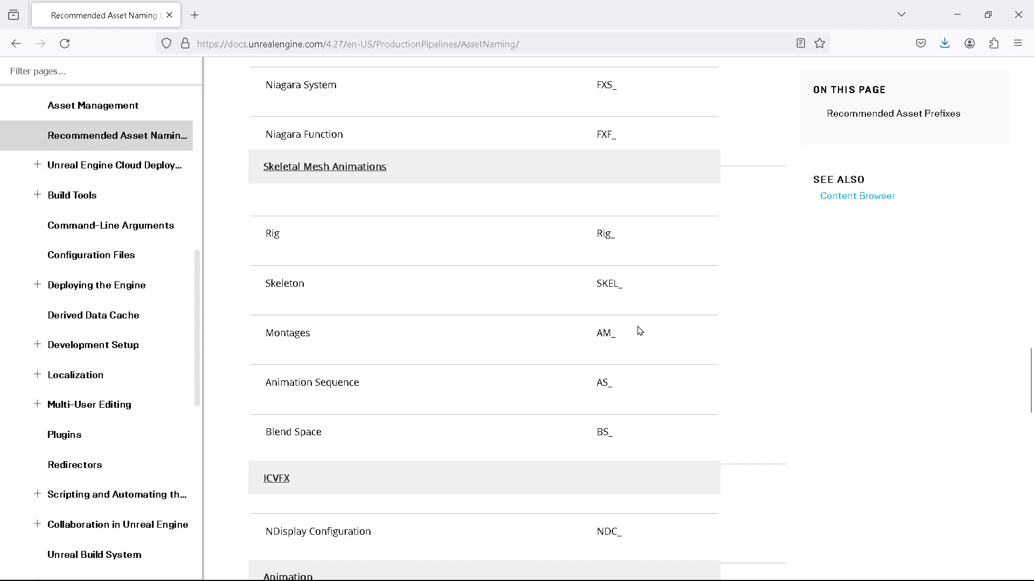
{"action": "scroll", "scroll_direction": "up", "scroll_amount": 3}
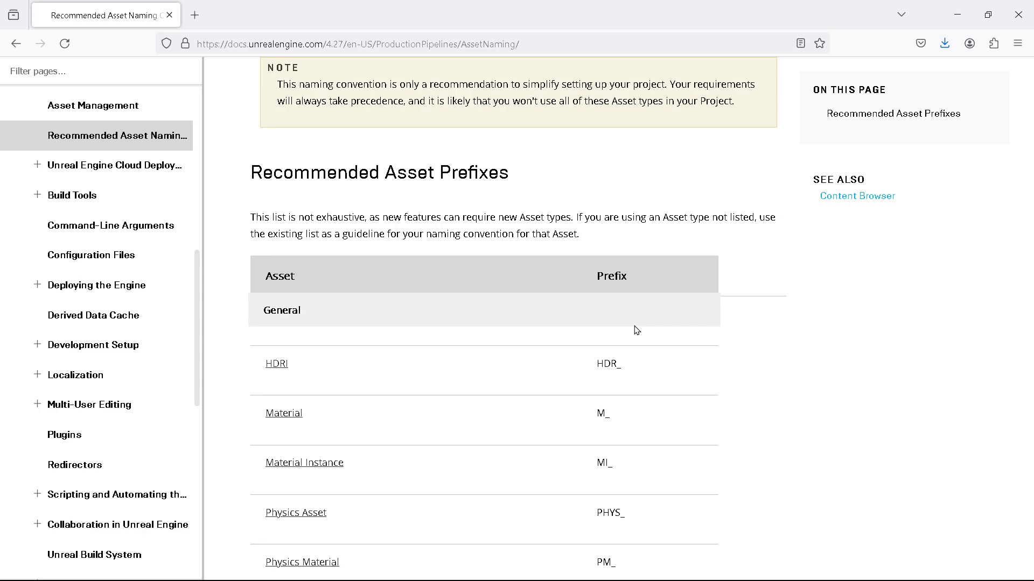
{"action": "mouse_move", "coordinate": [612, 332]}
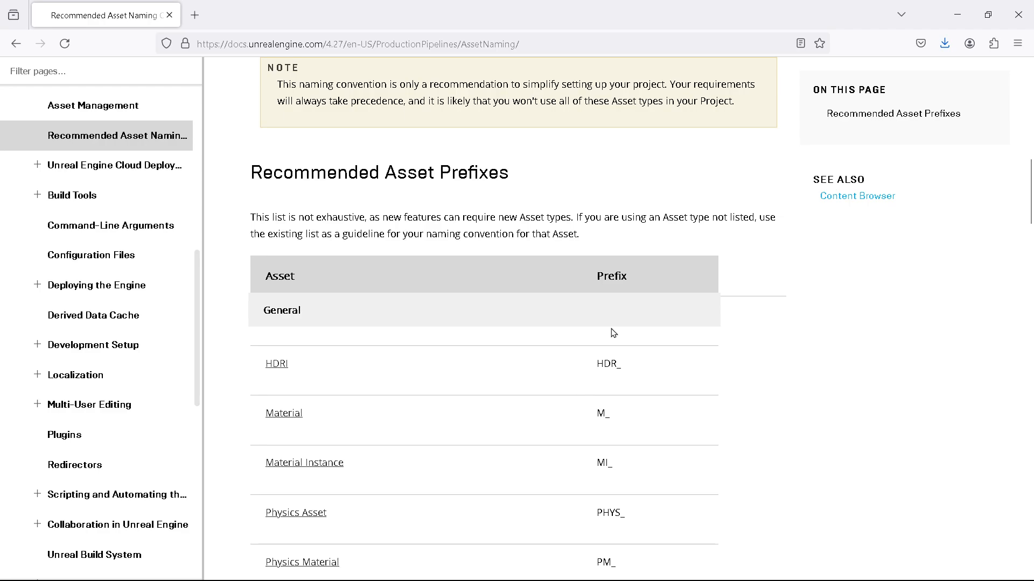
{"action": "mouse_move", "coordinate": [632, 323]}
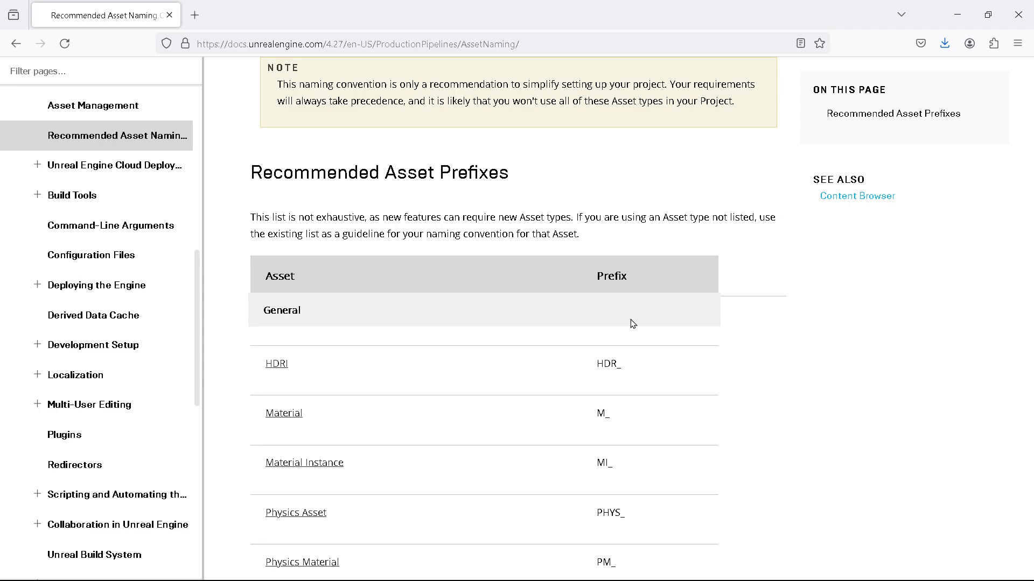
{"action": "mouse_move", "coordinate": [605, 314]}
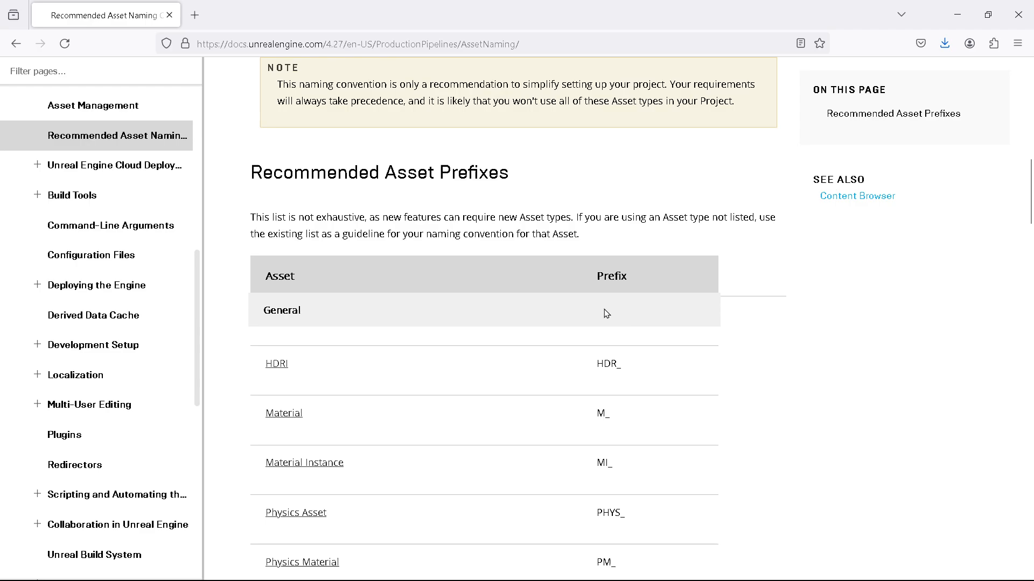
{"action": "mouse_move", "coordinate": [666, 237]}
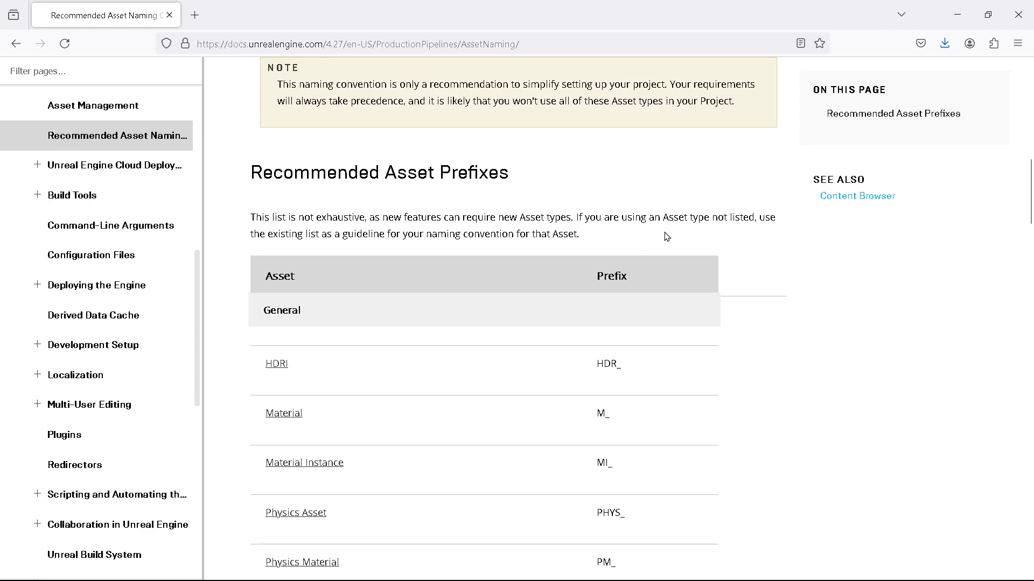
Reread the naming pattern and General prefixes, then minimize the documentation browser.
{"action": "scroll", "scroll_direction": "up", "scroll_amount": 3}
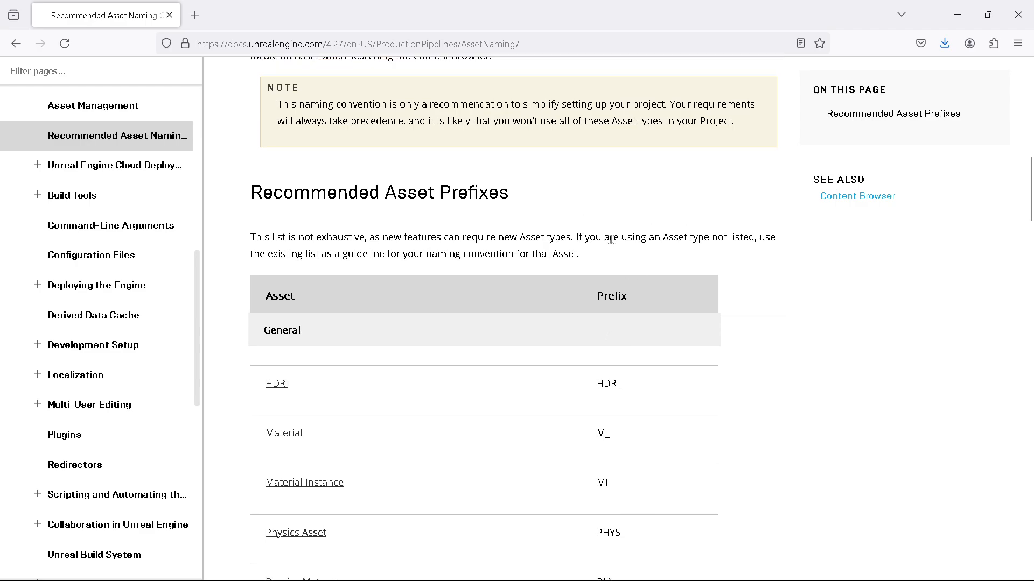
{"action": "scroll", "scroll_direction": "up", "scroll_amount": 3}
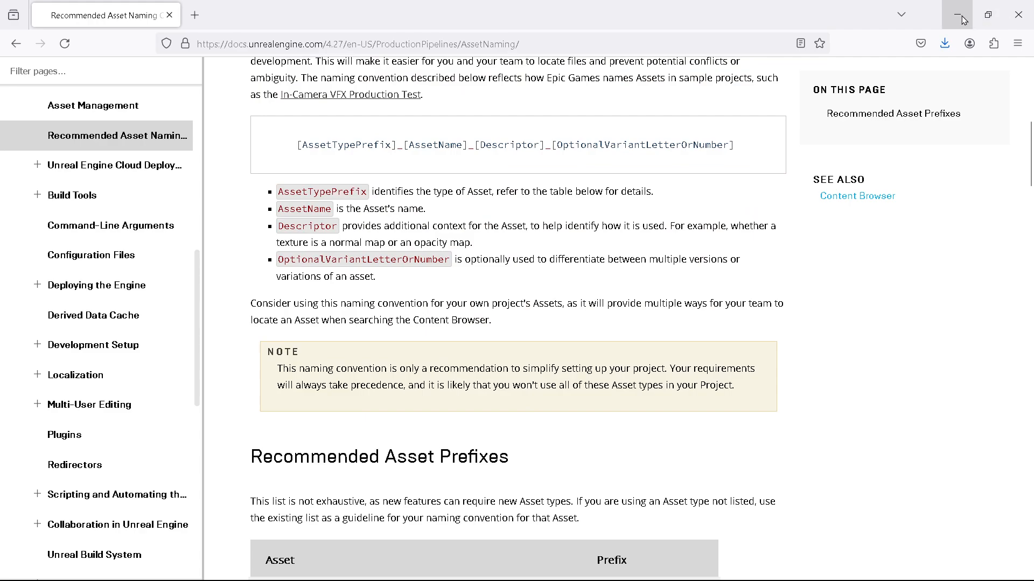
{"action": "mouse_move", "coordinate": [602, 280]}
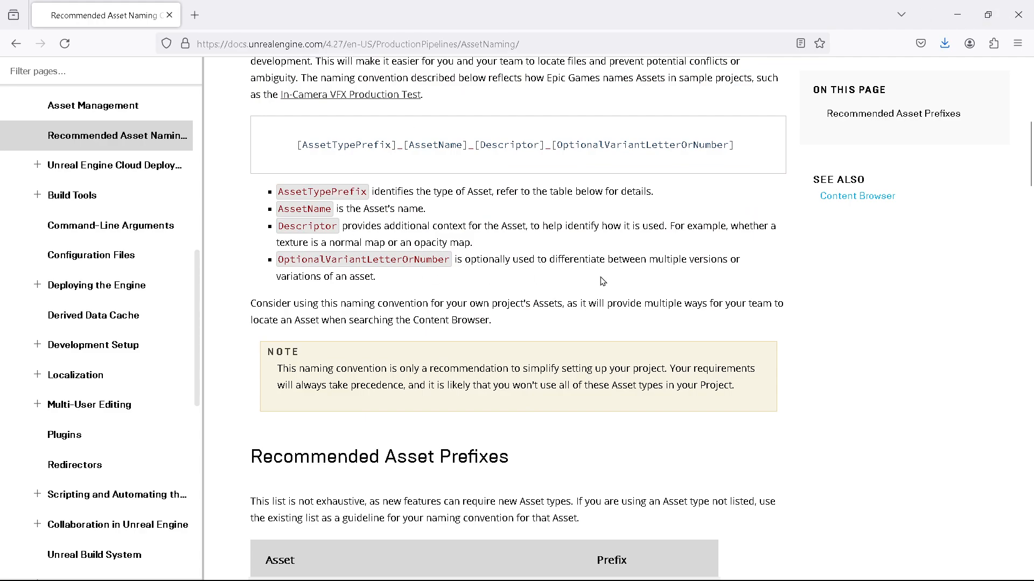
{"action": "mouse_move", "coordinate": [501, 66]}
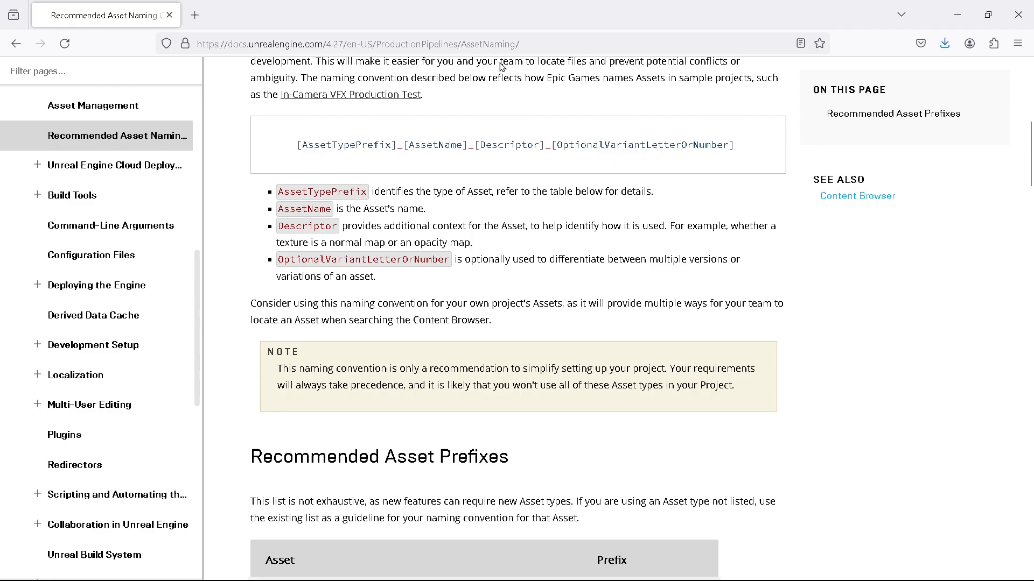
{"action": "scroll", "scroll_direction": "down", "scroll_amount": 3}
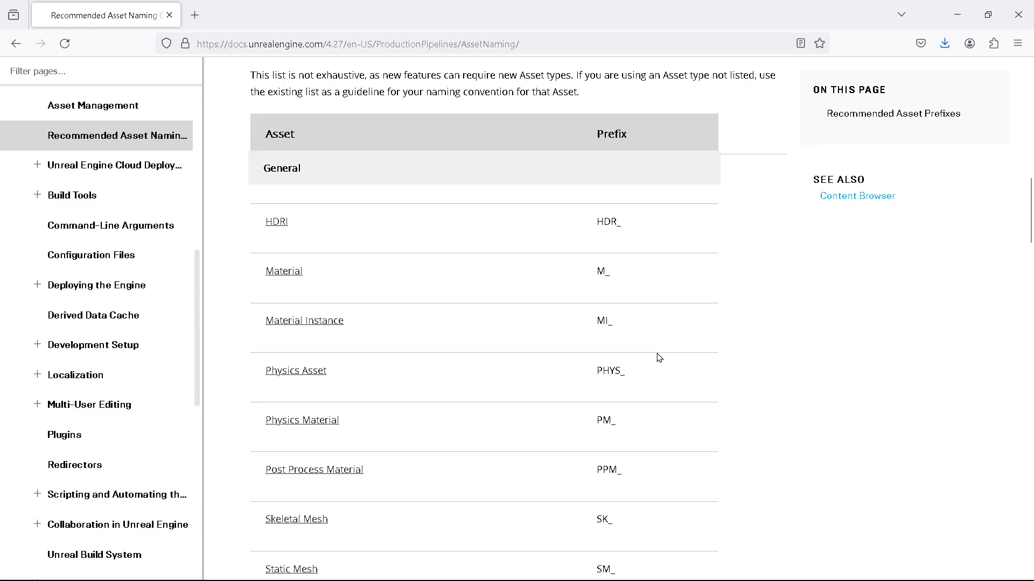
{"action": "mouse_move", "coordinate": [689, 152]}
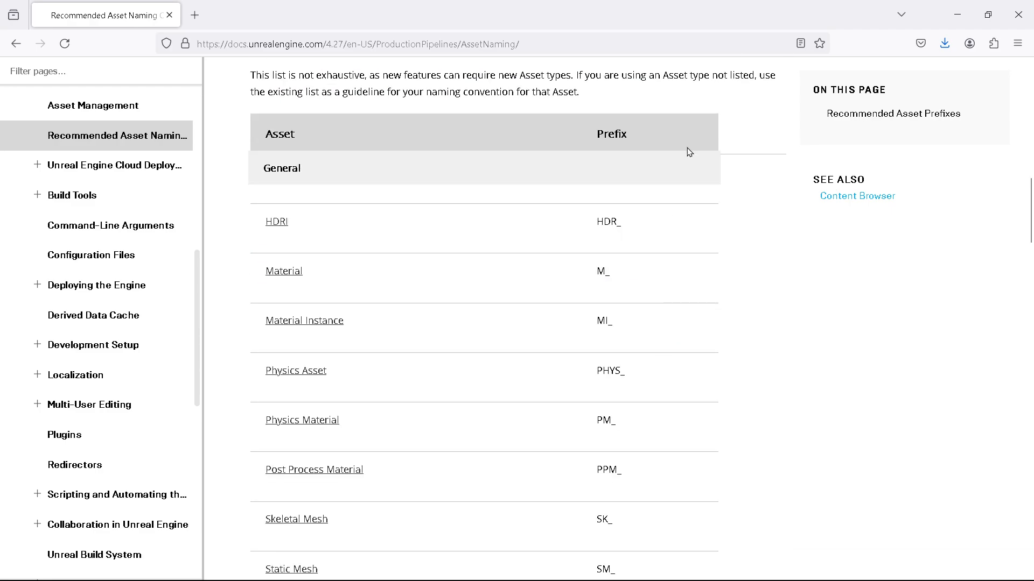
{"action": "mouse_move", "coordinate": [956, 15]}
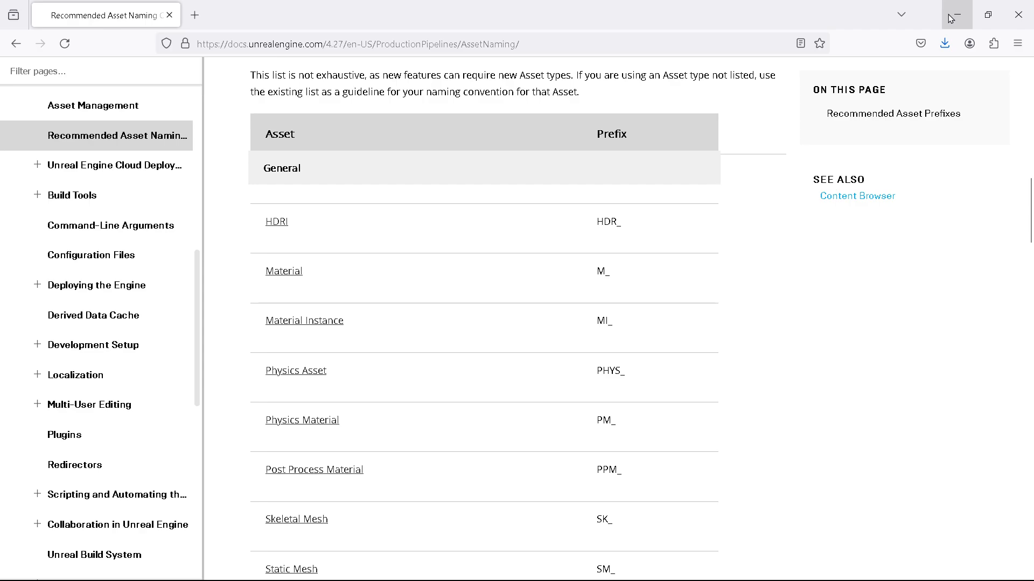
{"action": "left_click", "coordinate": [955, 14]}
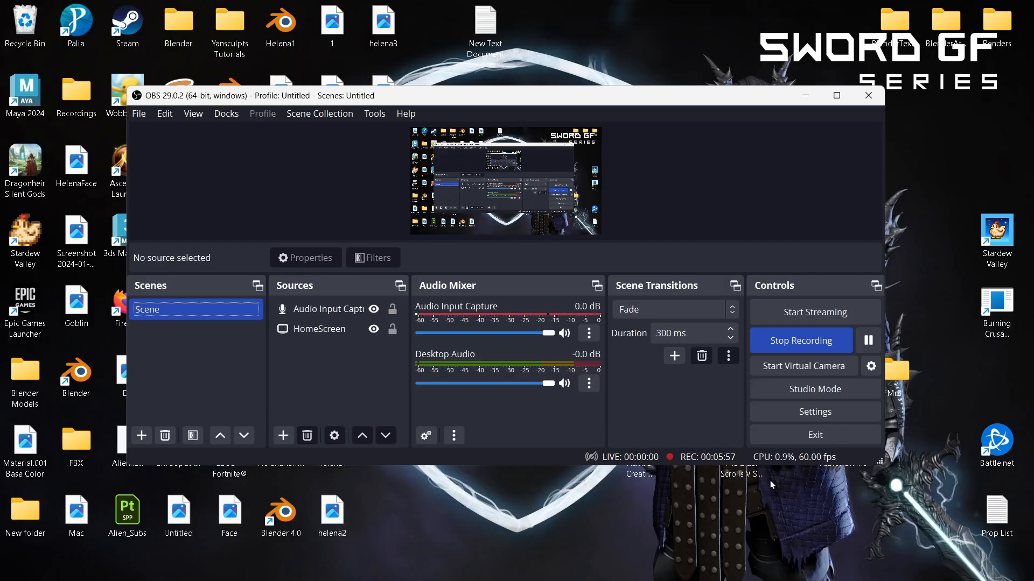
{"action": "mouse_move", "coordinate": [790, 509]}
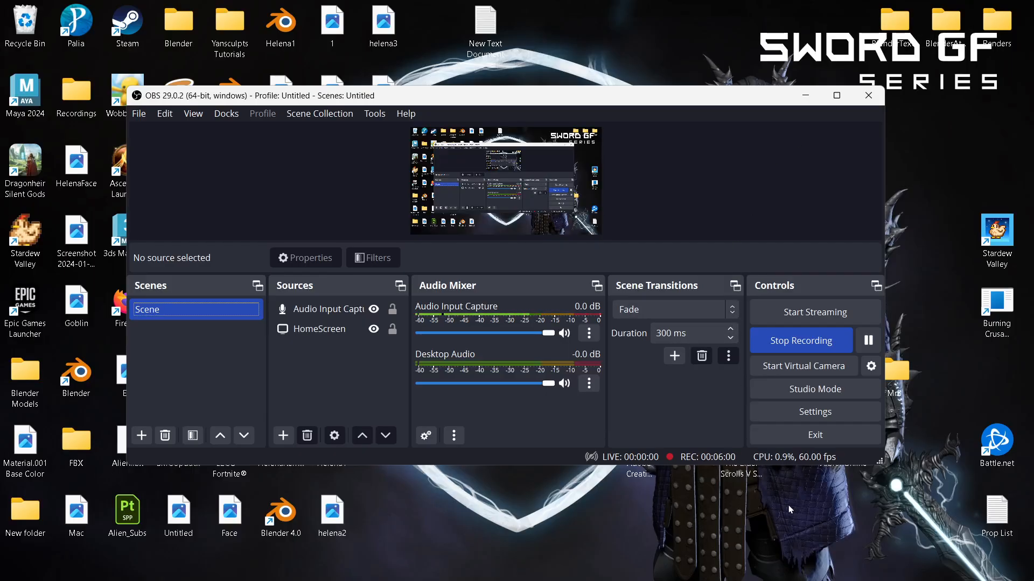